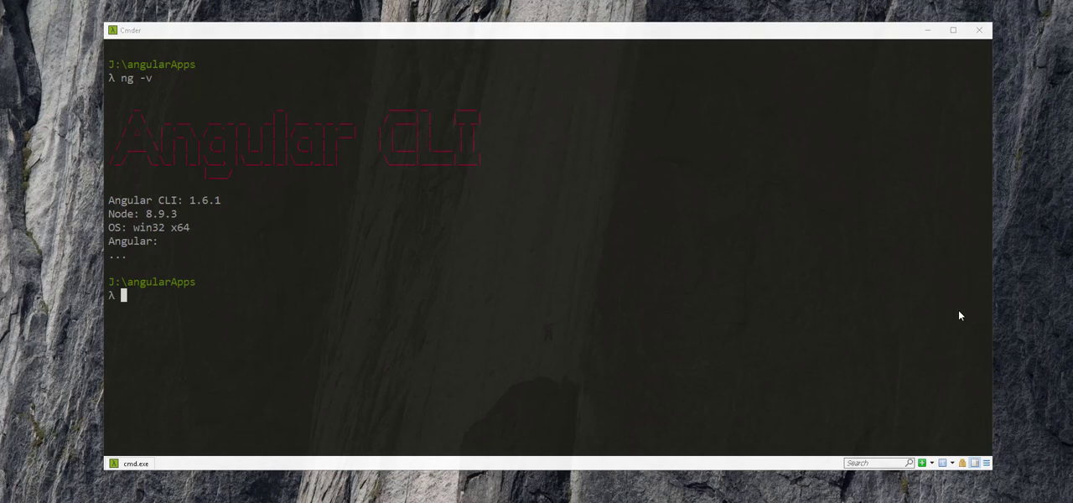
{"action": "mouse_move", "coordinate": [953, 463]}
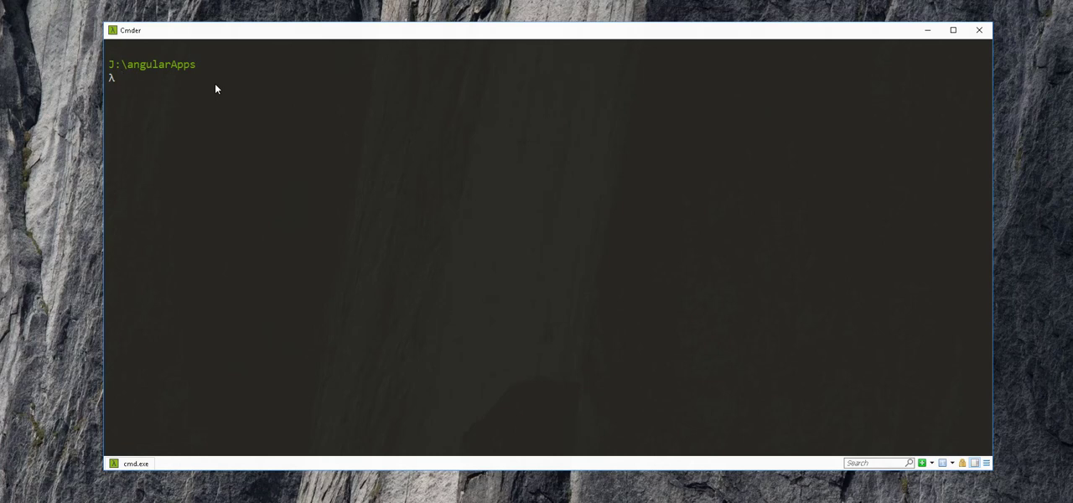
{"action": "type", "text": "ng new"}
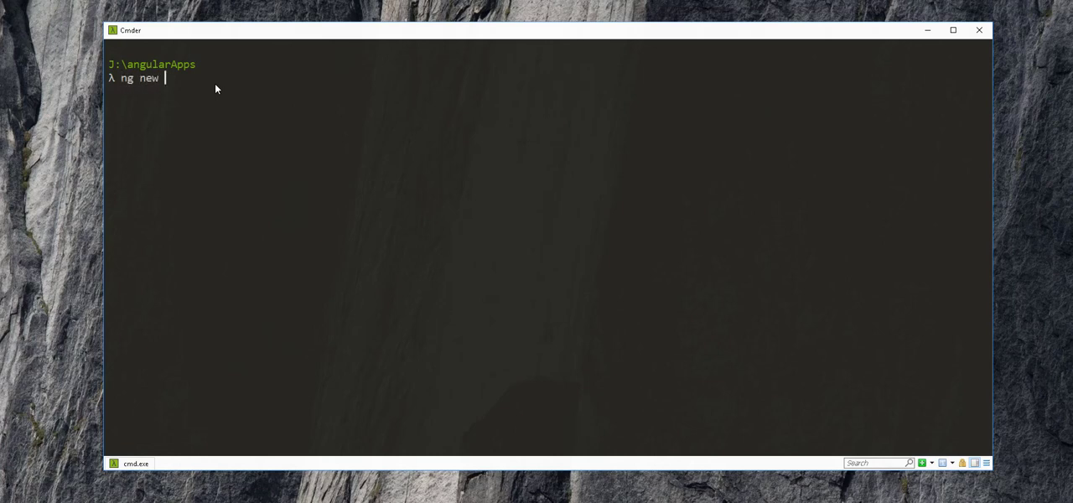
{"action": "type", "text": "mean"}
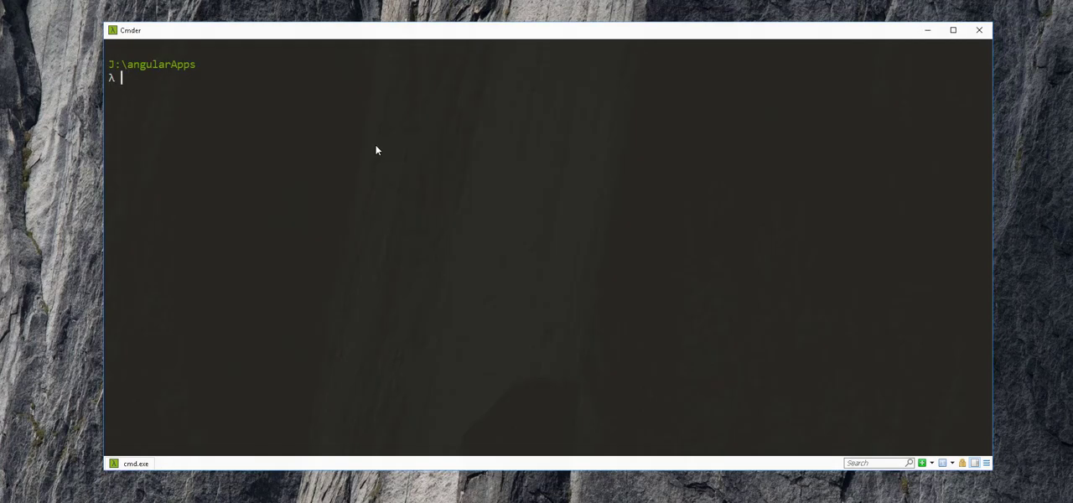
{"action": "type", "text": "cd meanClient\\"}
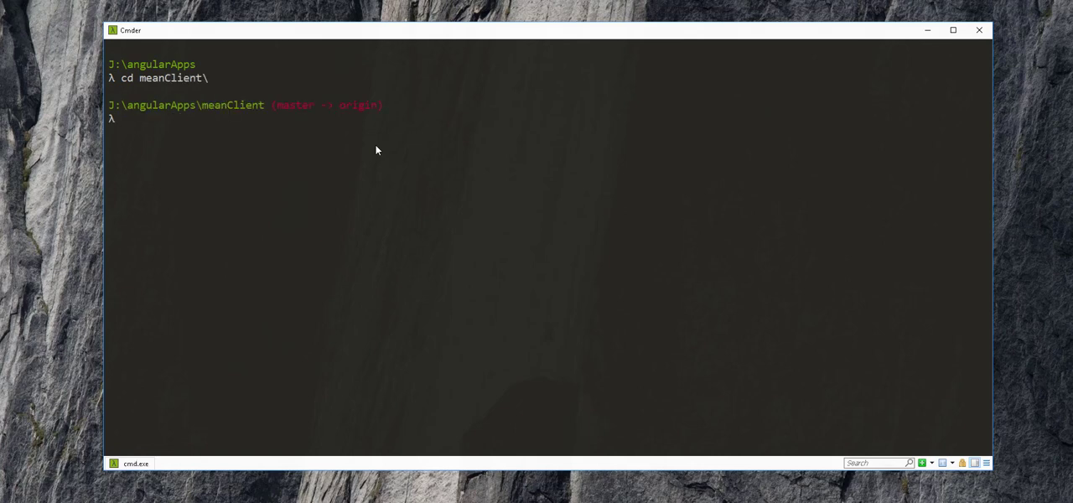
Run ng g component components/createUpdate to generate the create-update component.
{"action": "type", "text": "ng g compo"}
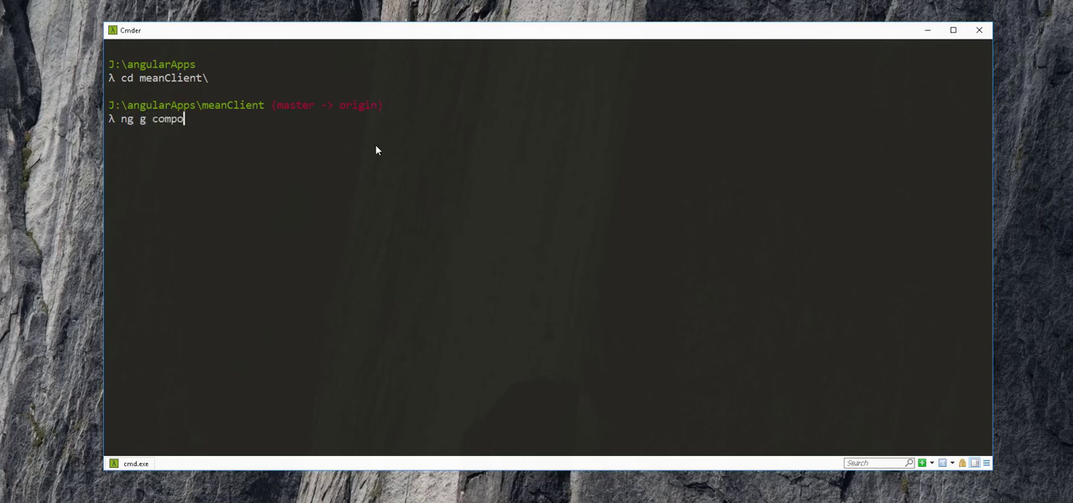
{"action": "type", "text": "nent"}
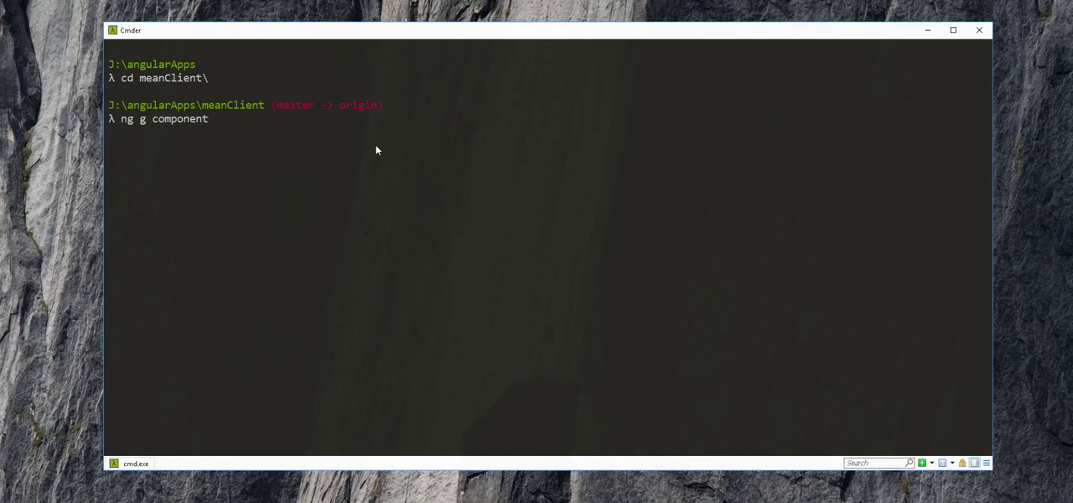
{"action": "type", "text": "com"}
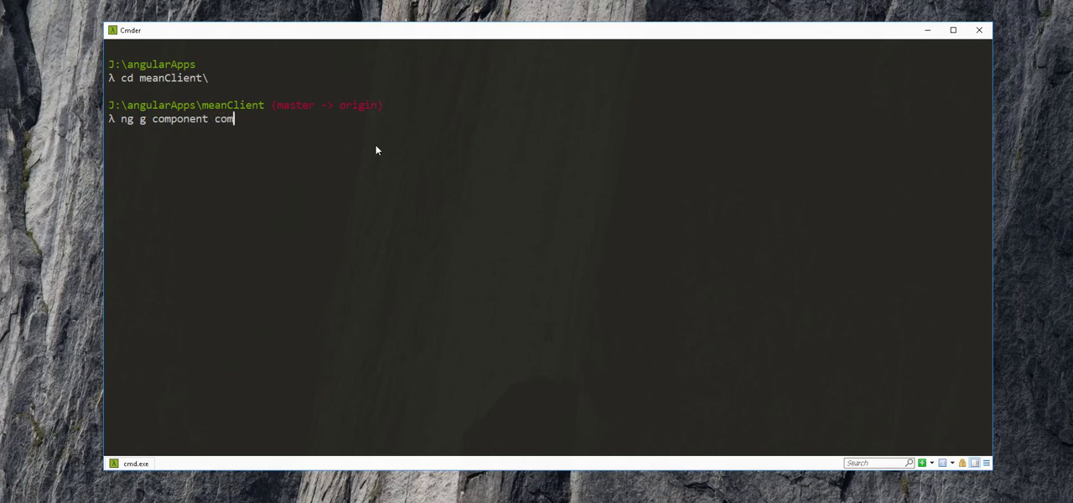
{"action": "type", "text": "ponents"}
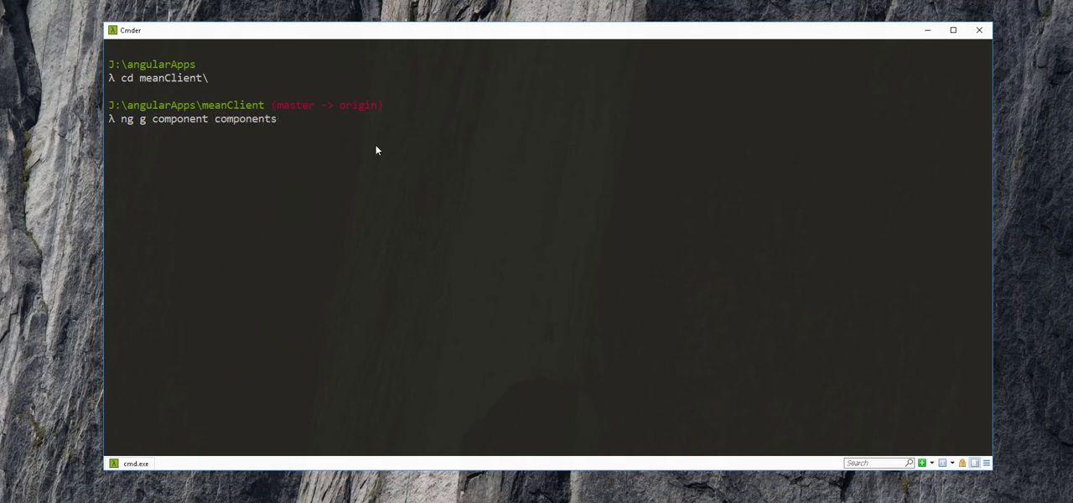
{"action": "type", "text": "/c"}
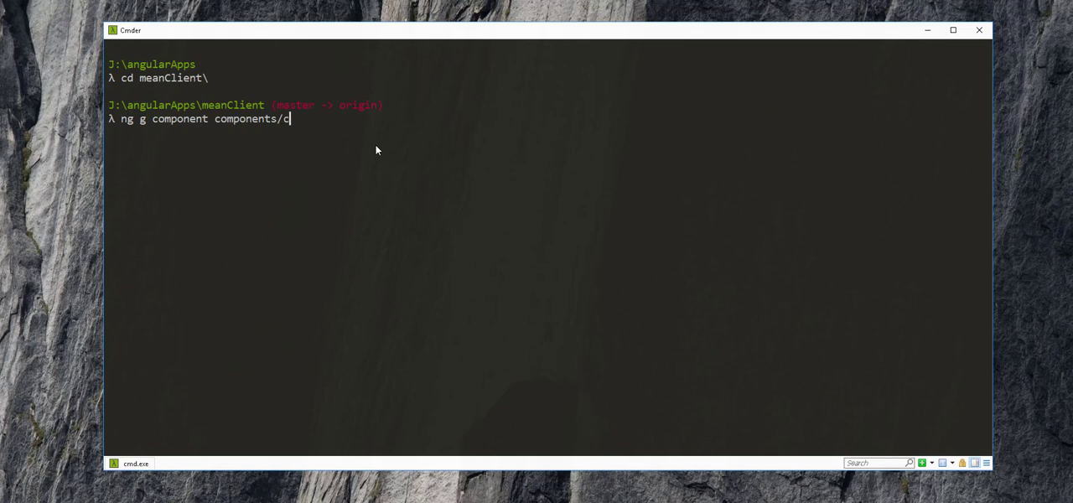
{"action": "type", "text": "reateUpdate"}
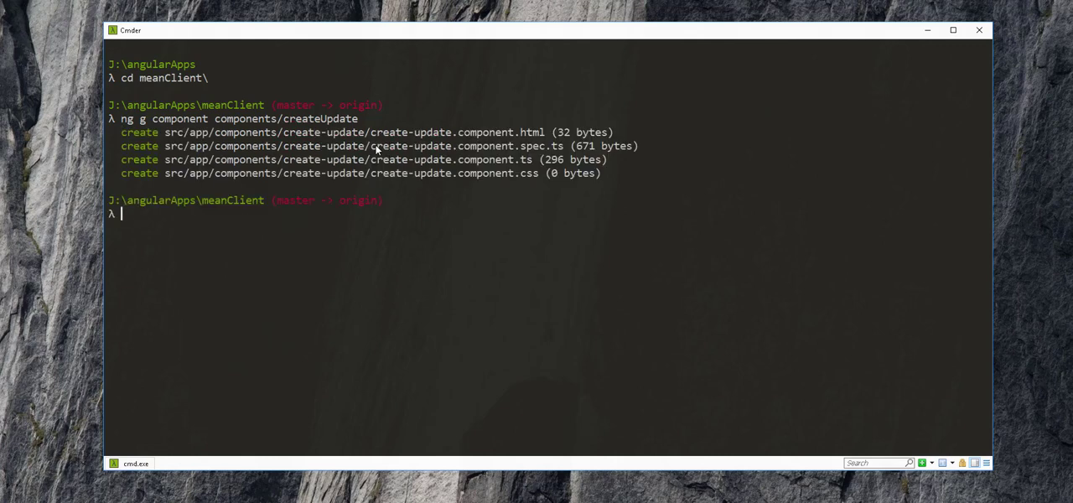
Edit the recalled command to ng g component components/list and generate the list component.
{"action": "type", "text": "ng g component components/createUpdate"}
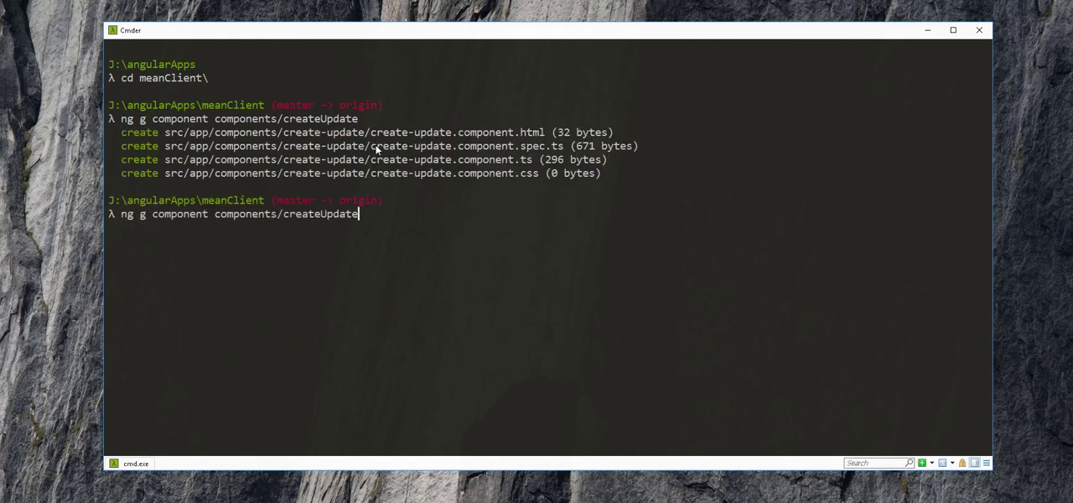
{"action": "key", "text": "BackSpace"}
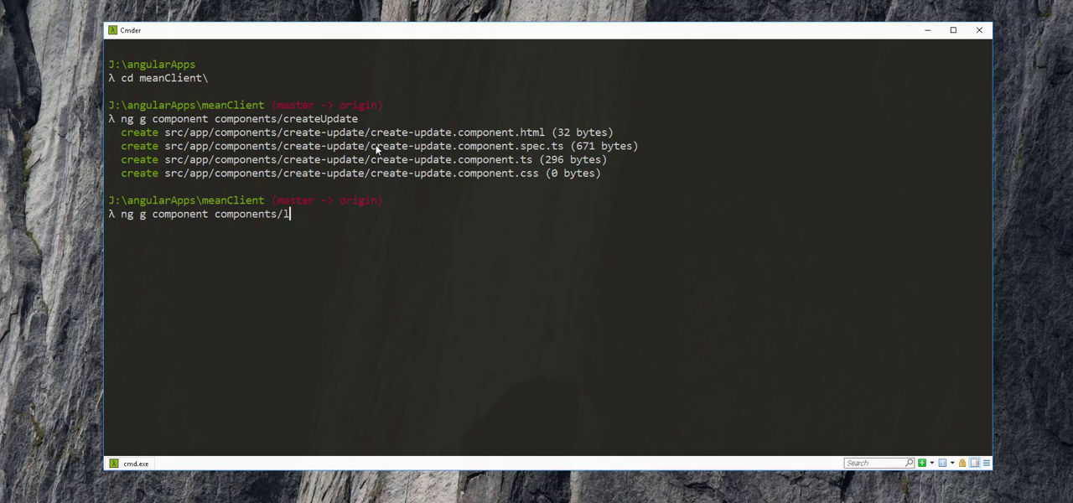
{"action": "type", "text": "ist"}
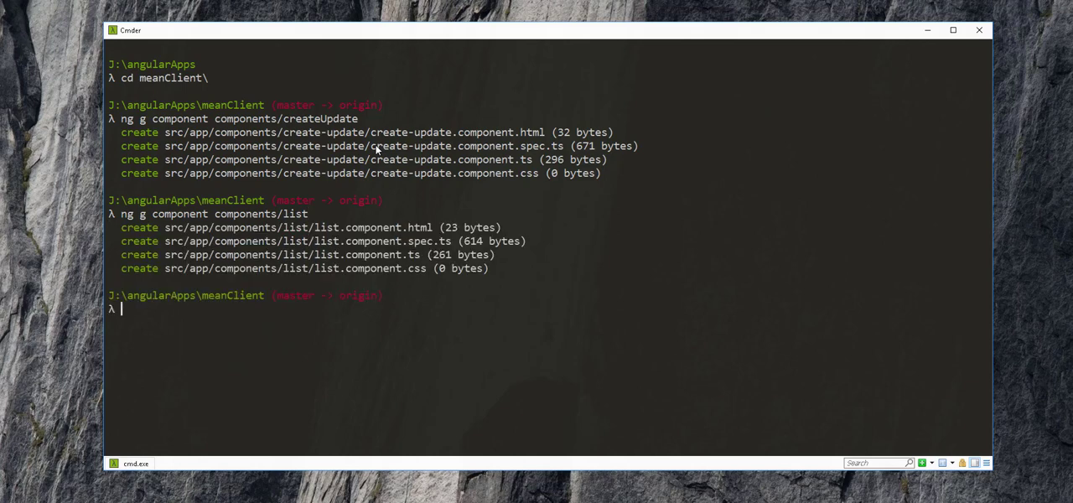
Generate the navbar component with ng g component components/navbar.
{"action": "type", "text": "ng g component components/l"}
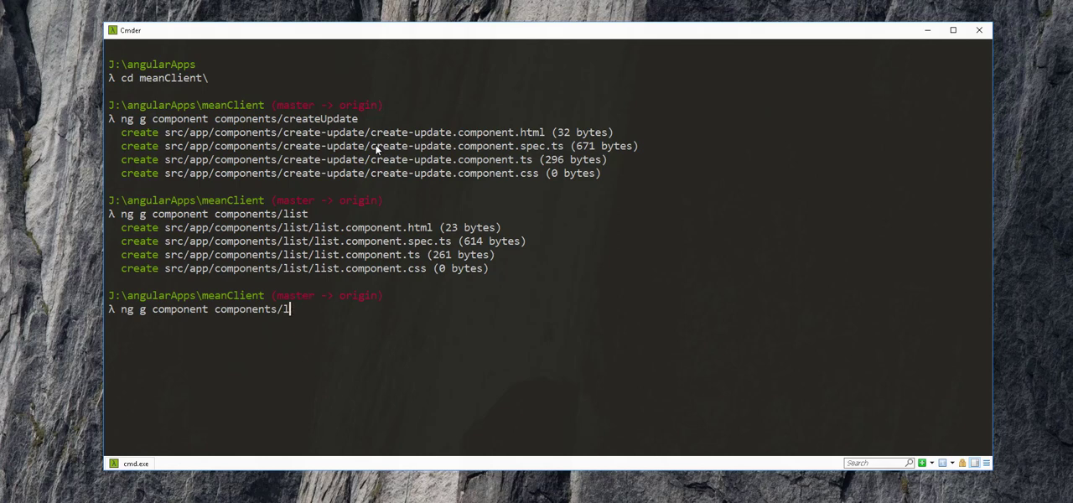
{"action": "type", "text": "nava"}
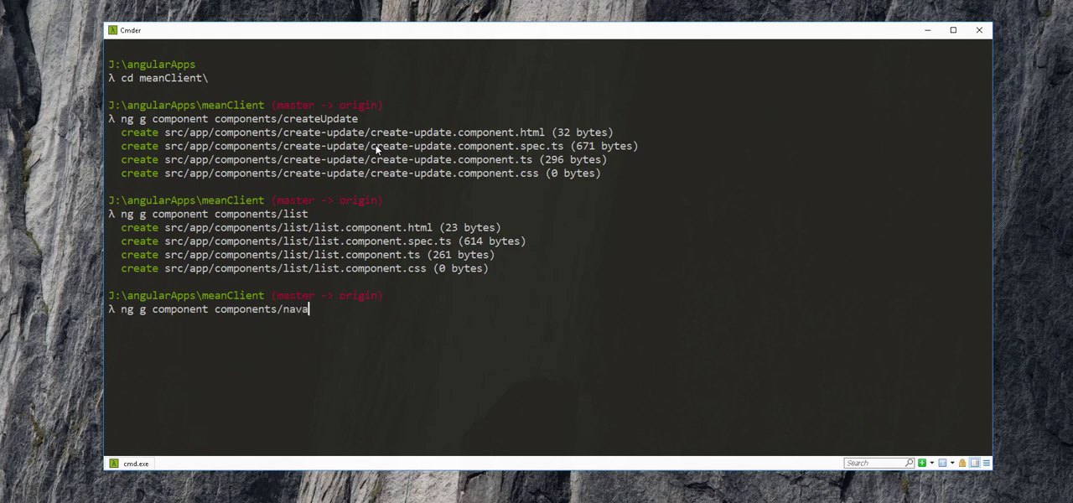
{"action": "type", "text": "r"}
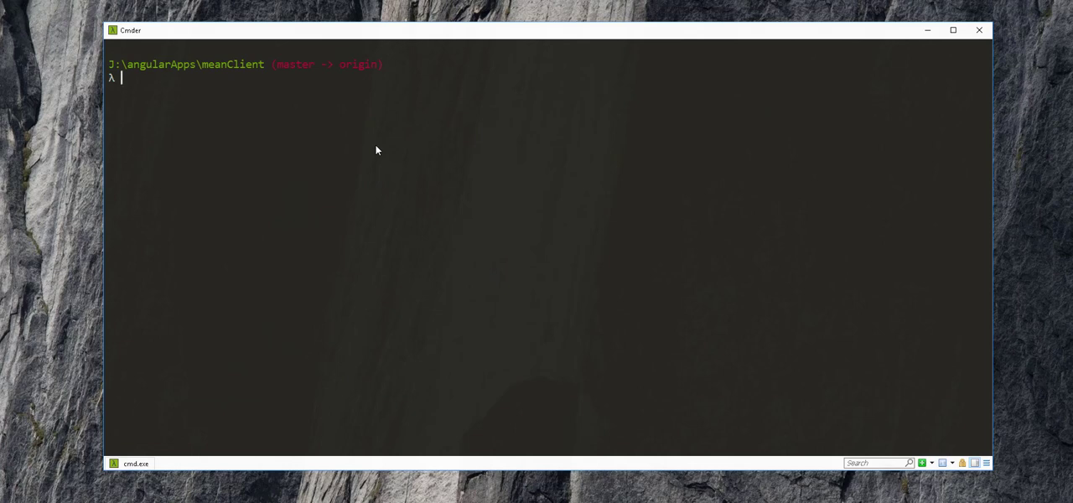
Launch VS Code on meanClient (code .) and open src/app/app.module.ts.
{"action": "type", "text": "co"}
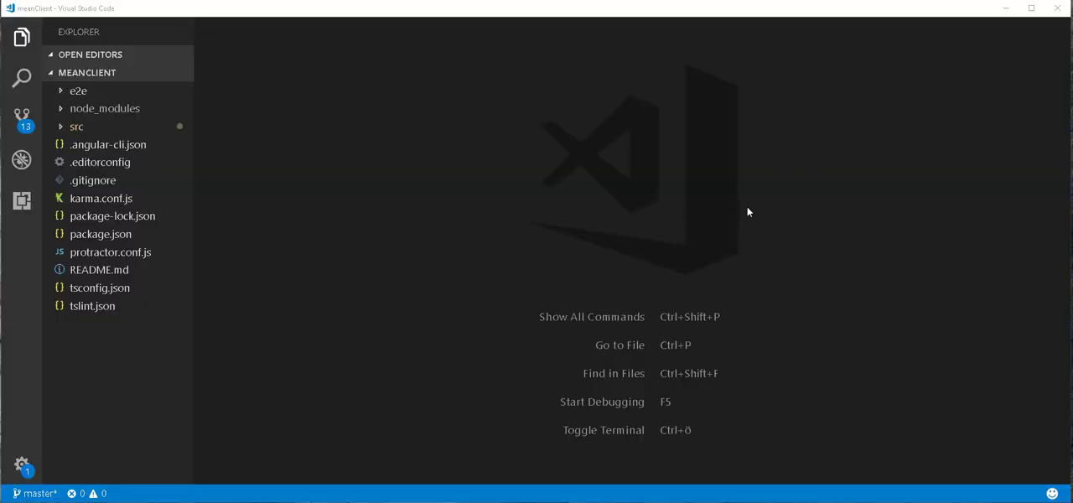
{"action": "mouse_move", "coordinate": [530, 191]}
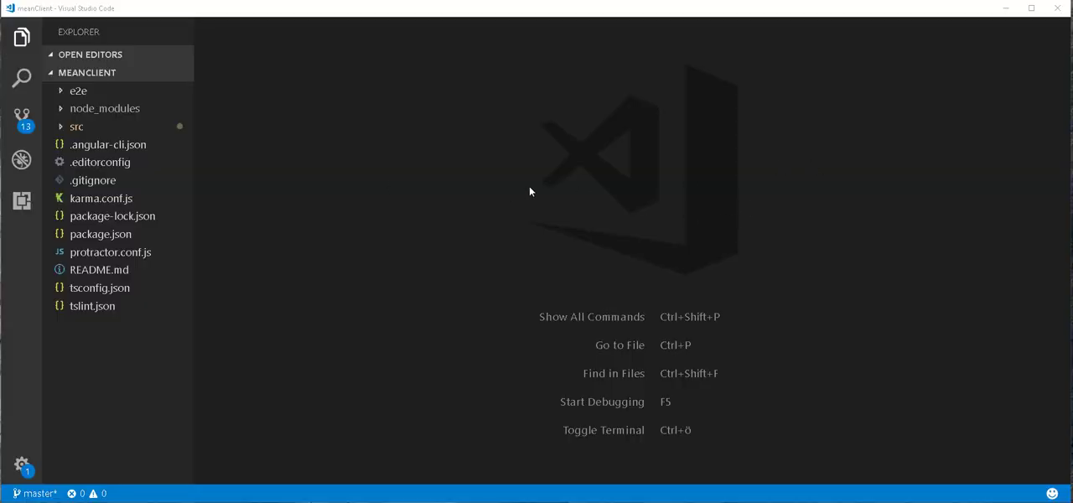
{"action": "mouse_move", "coordinate": [659, 181]}
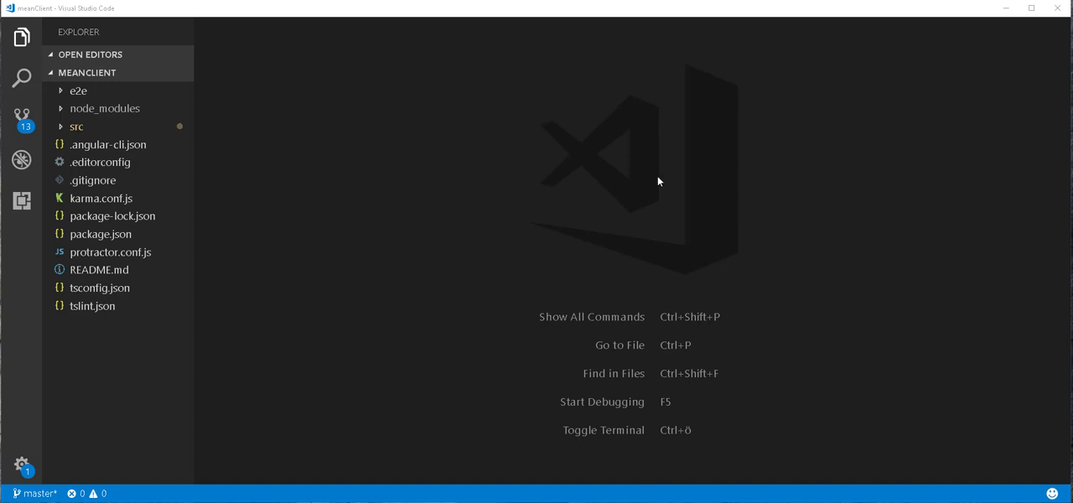
{"action": "left_click", "coordinate": [77, 127]}
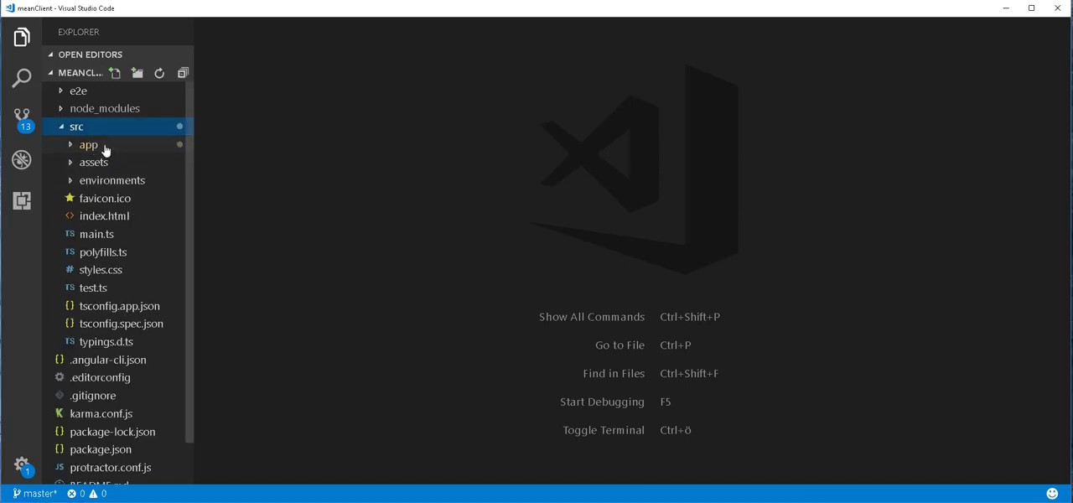
{"action": "left_click", "coordinate": [88, 144]}
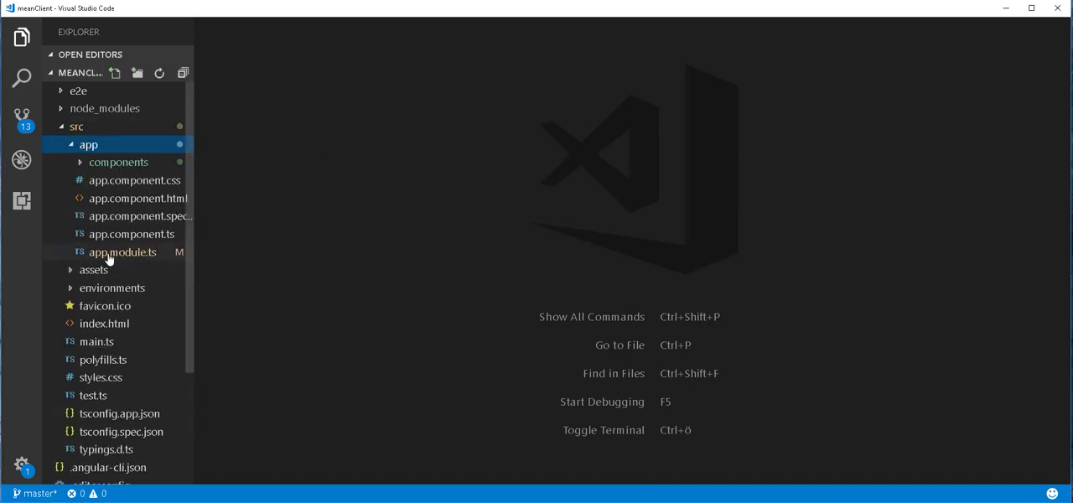
{"action": "left_click", "coordinate": [121, 251]}
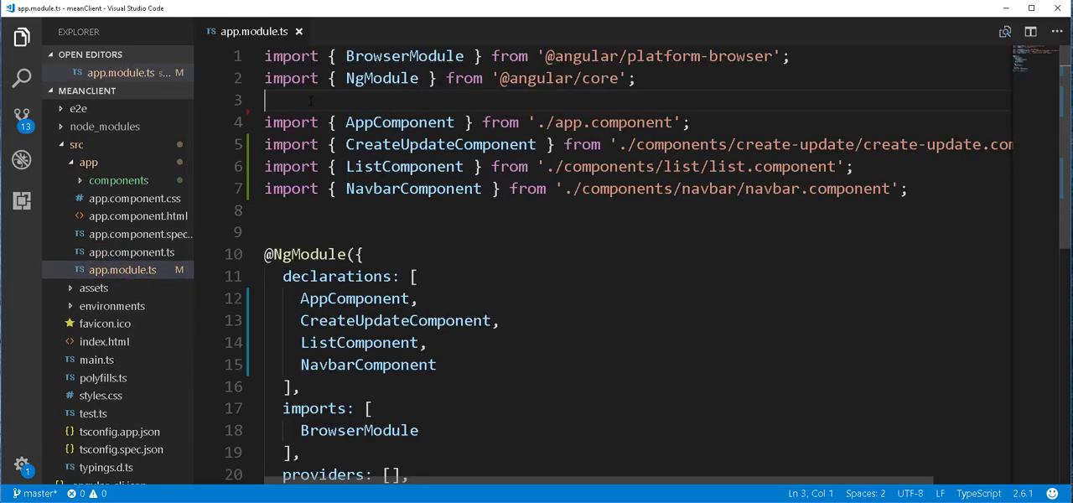
{"action": "type", "text": "import"}
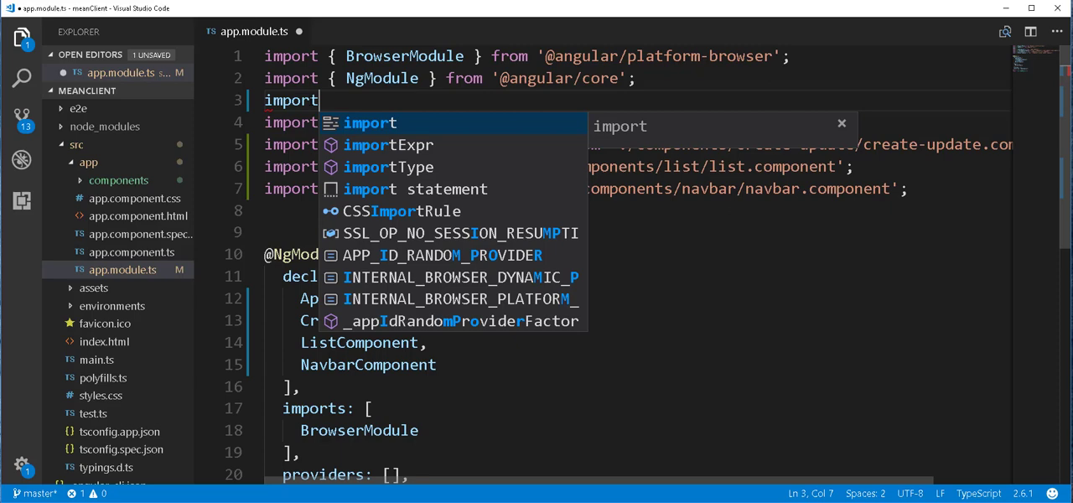
{"action": "type", "text": "{"}
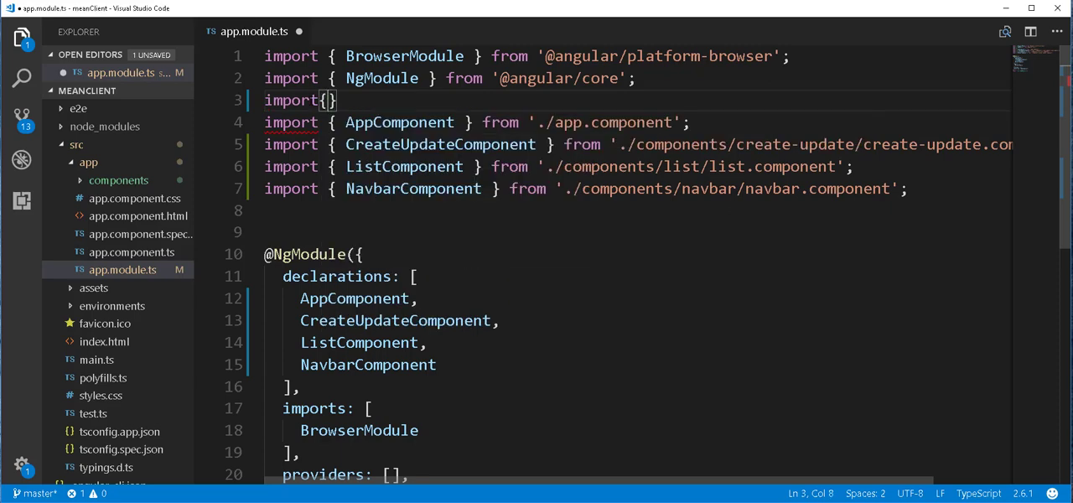
{"action": "type", "text": "RouterModule"}
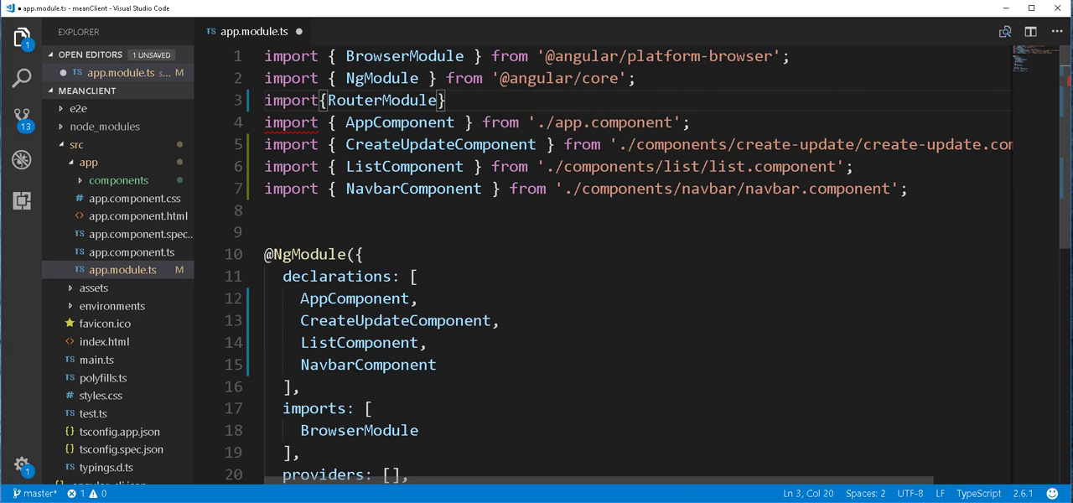
{"action": "type", "text": ","}
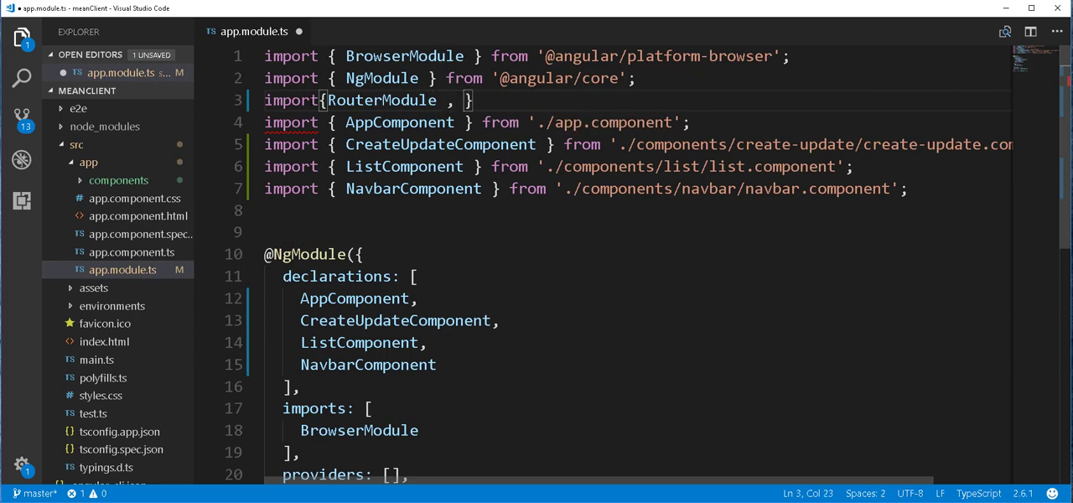
{"action": "type", "text": "Routes"}
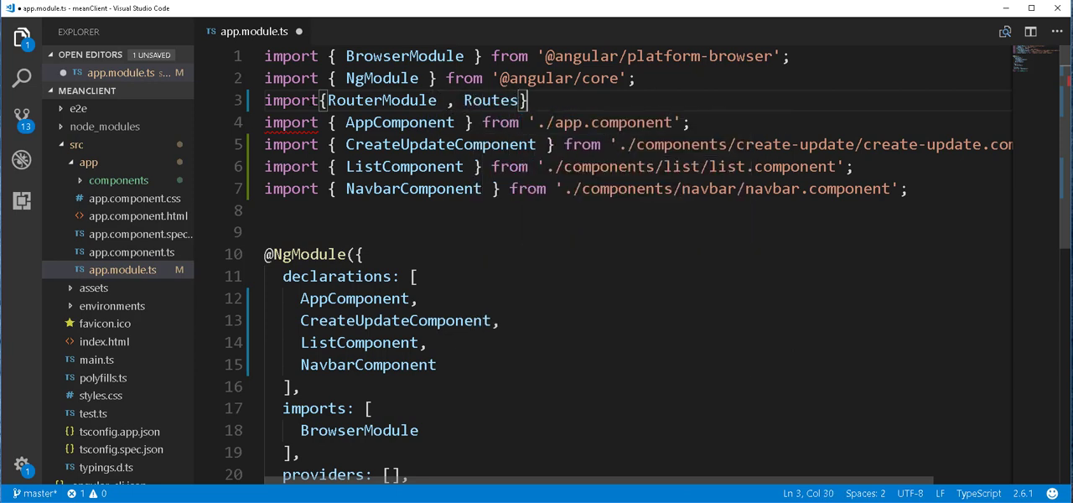
{"action": "type", "text": "from"}
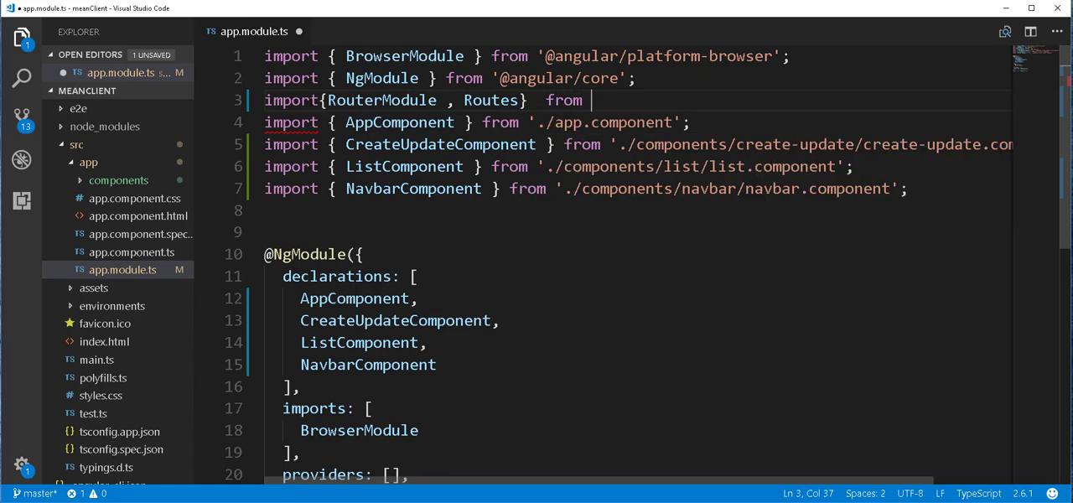
{"action": "type", "text": "@angular/router';"}
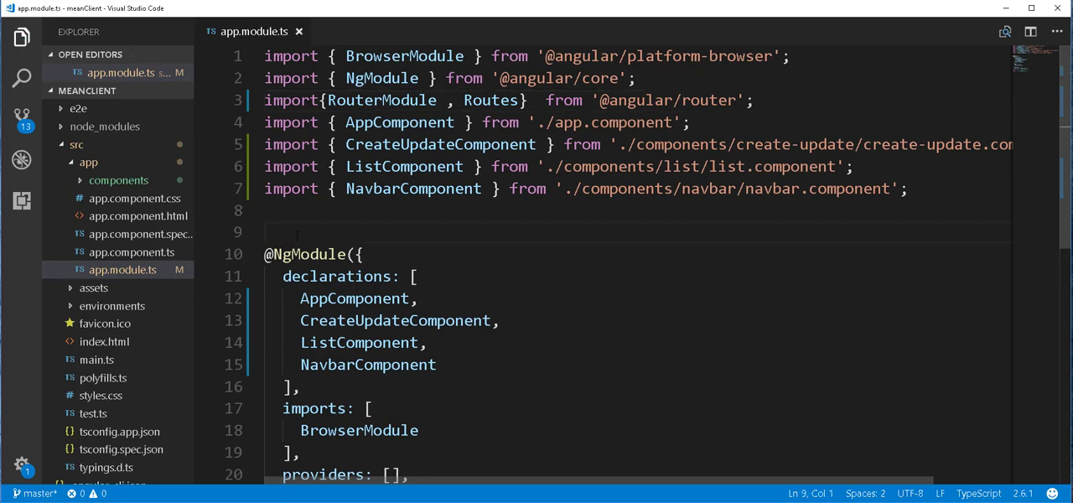
Declare const appRoutes:Routes with the empty path mapped to ListComponent.
{"action": "type", "text": "c"}
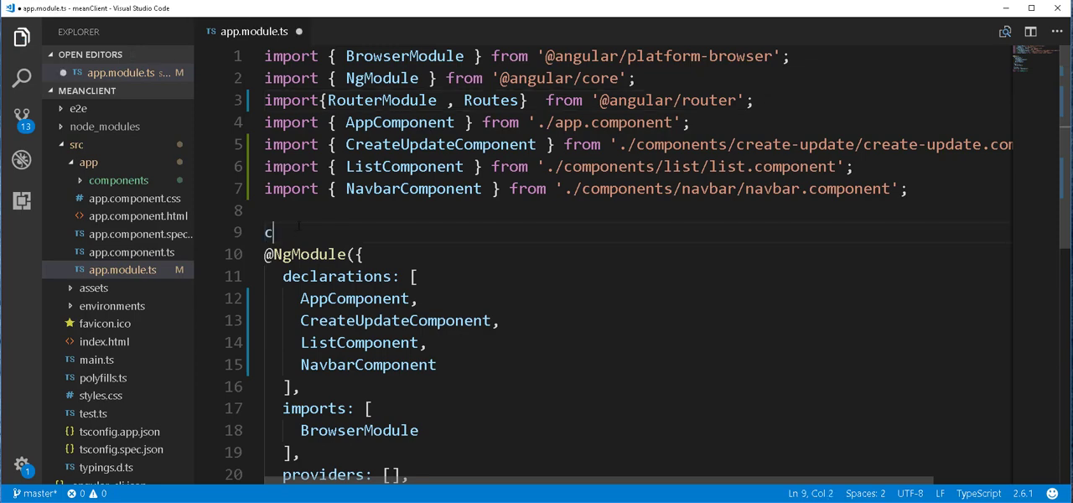
{"action": "type", "text": "onst app"}
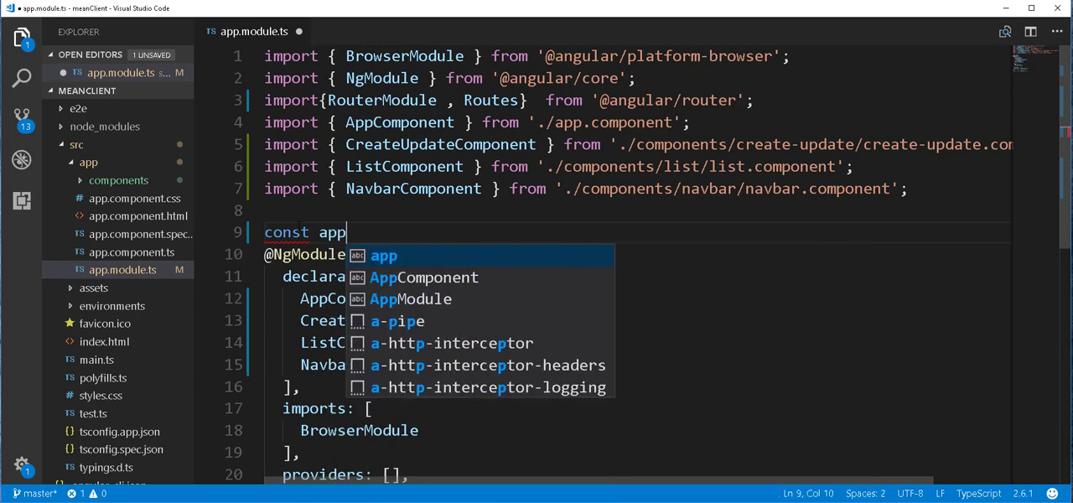
{"action": "type", "text": "Routes"}
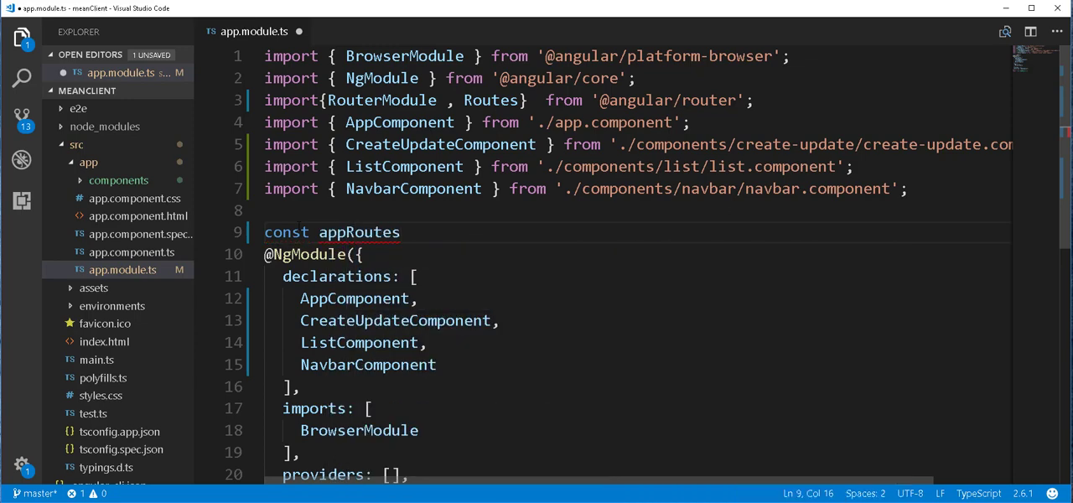
{"action": "type", "text": ":Rout"}
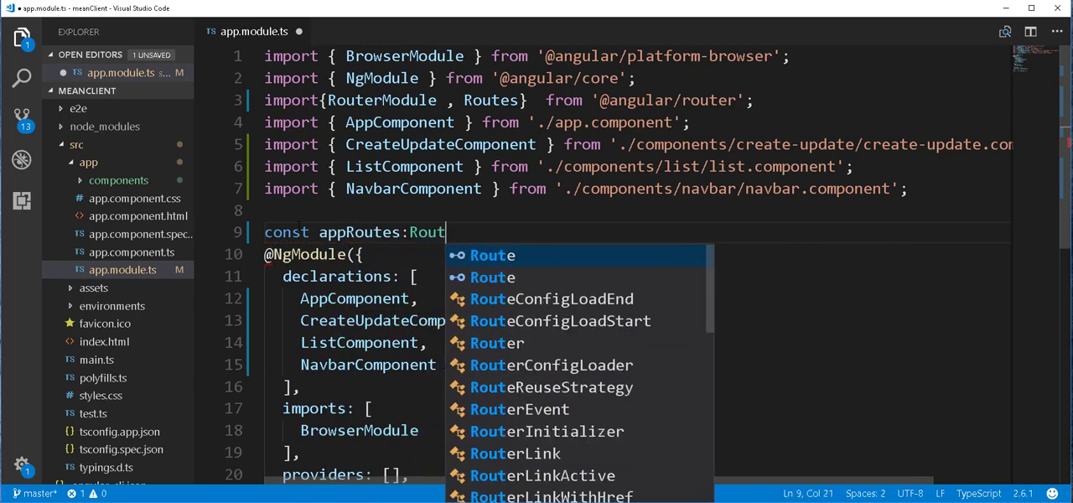
{"action": "type", "text": "es="}
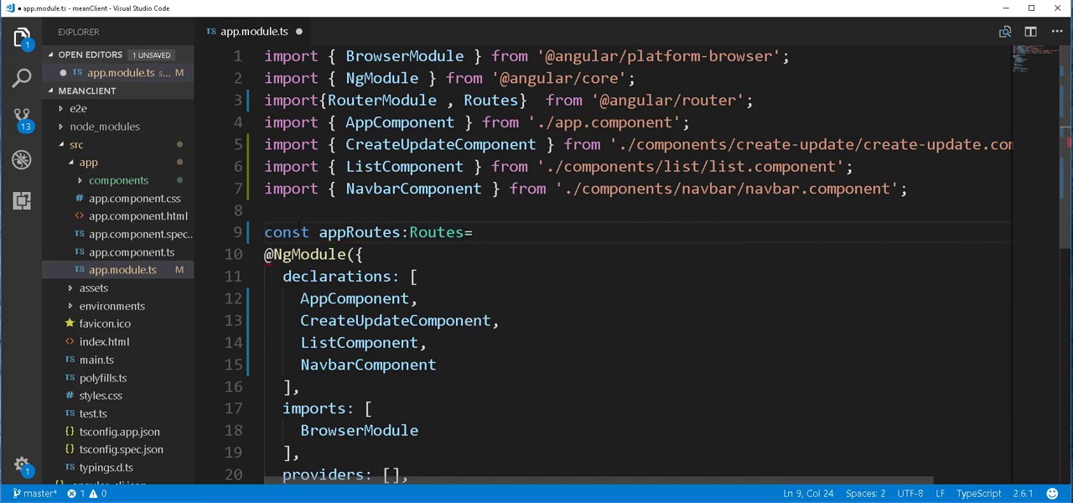
{"action": "type", "text": "["}
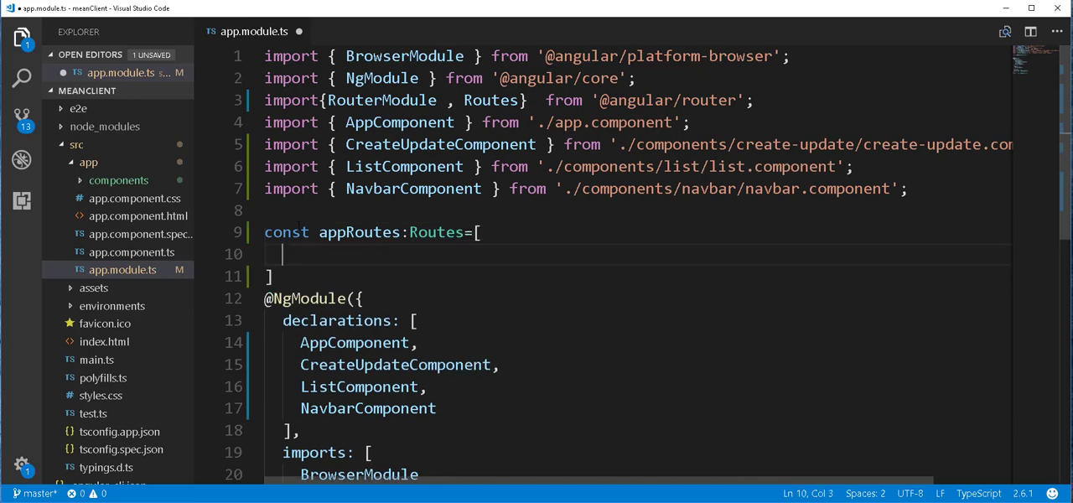
{"action": "type", "text": "{"}
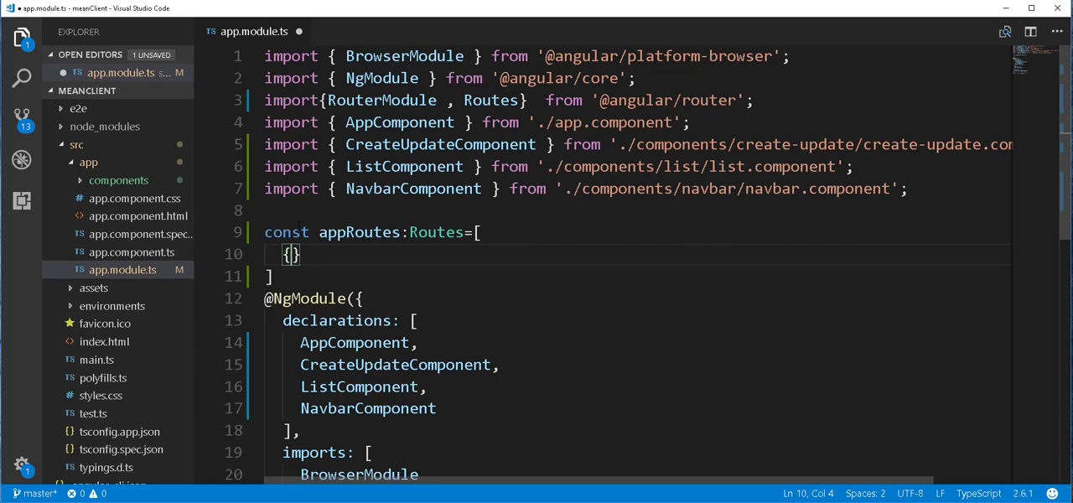
{"action": "type", "text": "path"}
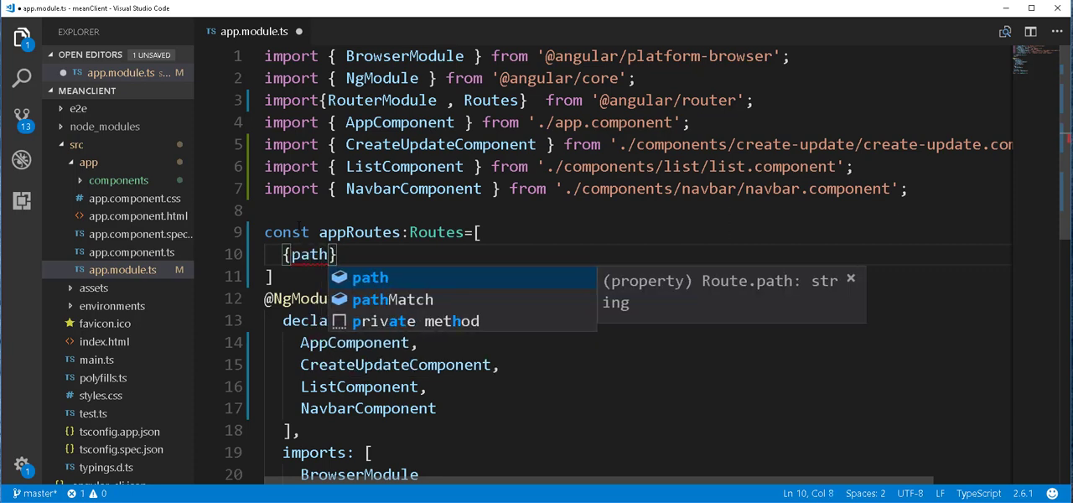
{"action": "type", "text": ":''"}
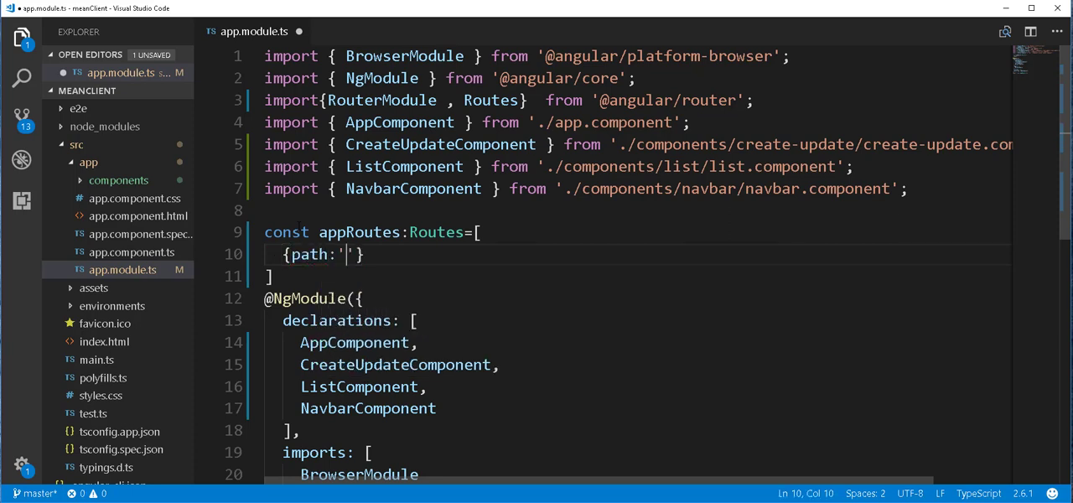
{"action": "type", "text": ","}
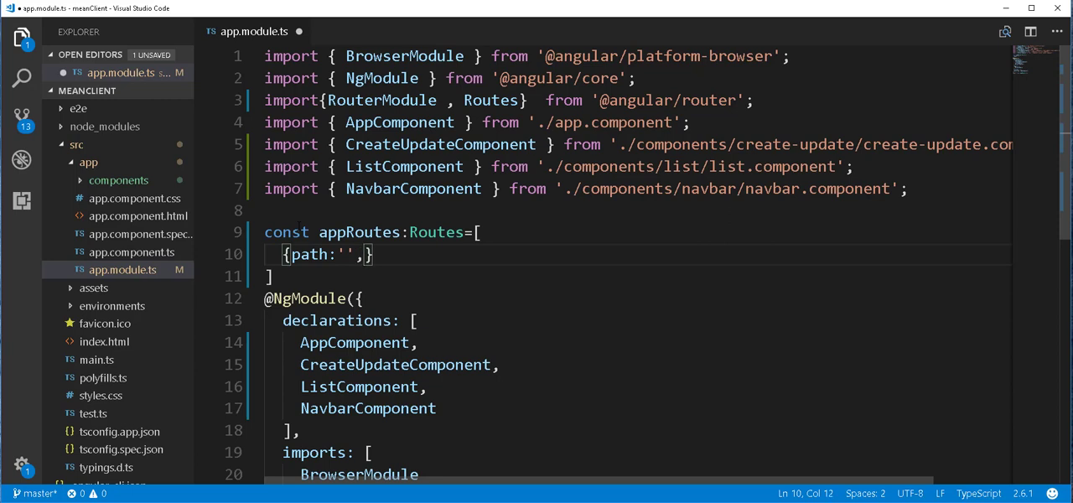
{"action": "type", "text": "component"}
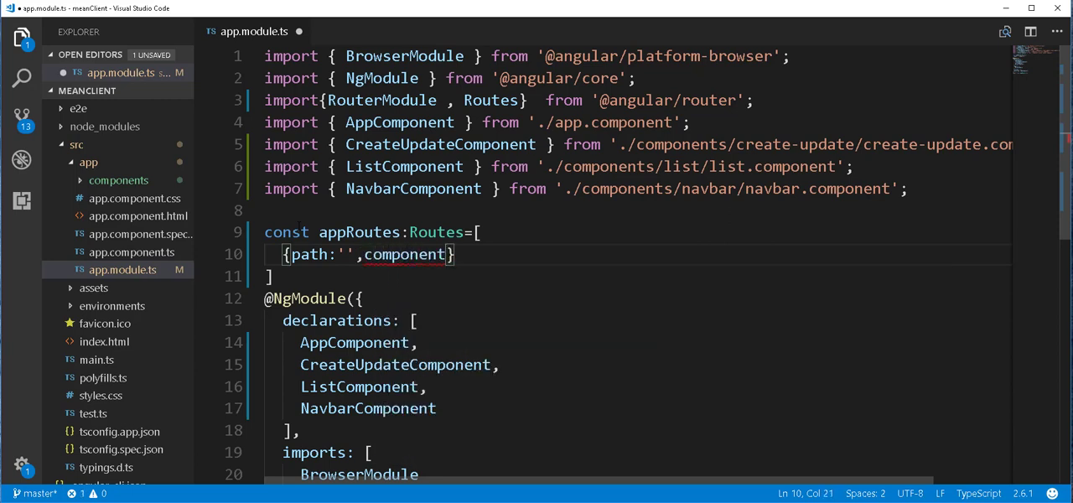
{"action": "type", "text": ":listenerCount"}
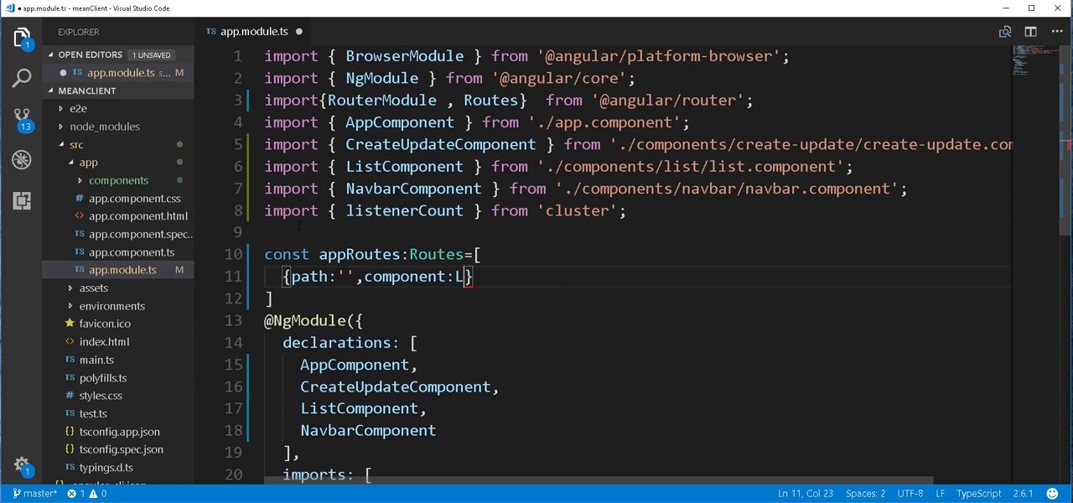
{"action": "type", "text": "istComponent"}
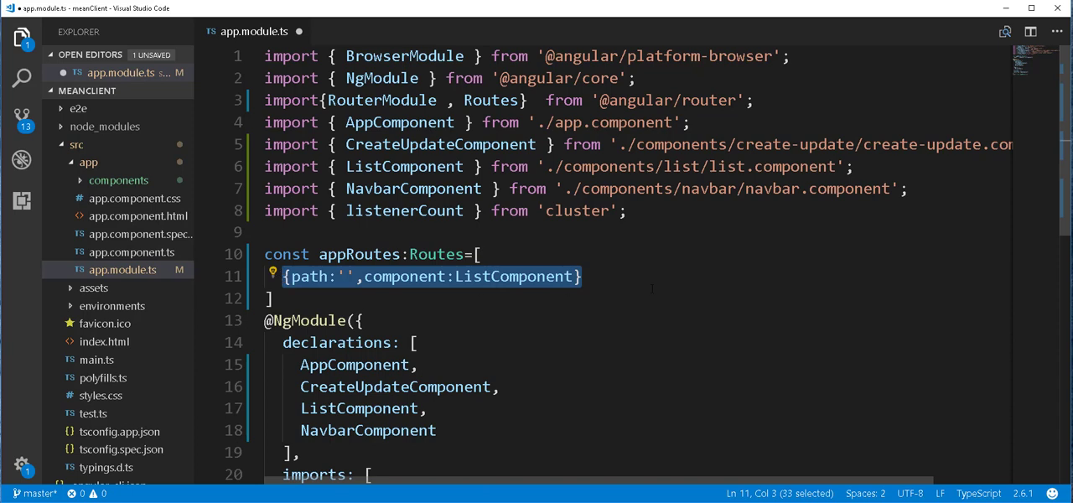
Add a second route mapping 'createUpdate' to CreateUpdateComponent.
{"action": "type", "text": ","}
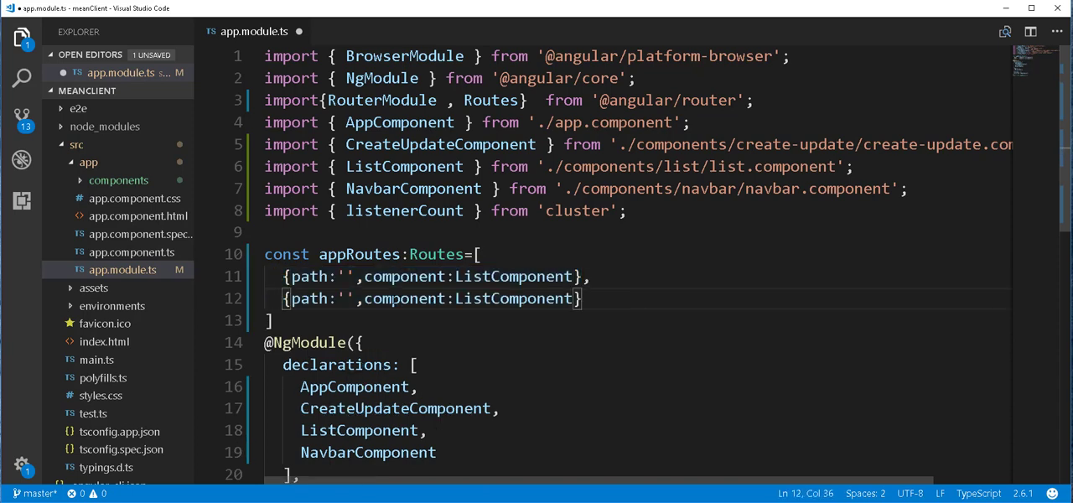
{"action": "type", "text": "c"}
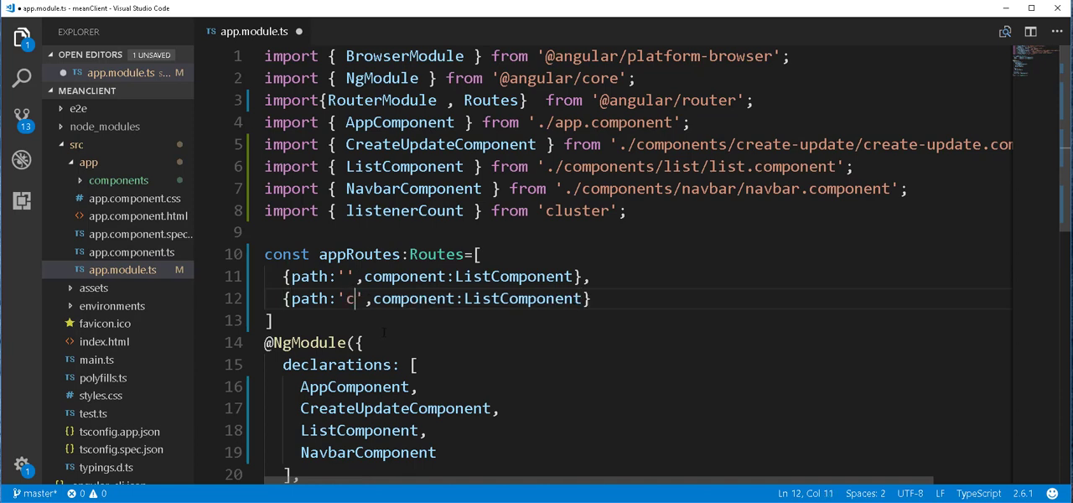
{"action": "type", "text": "reateUpdate"}
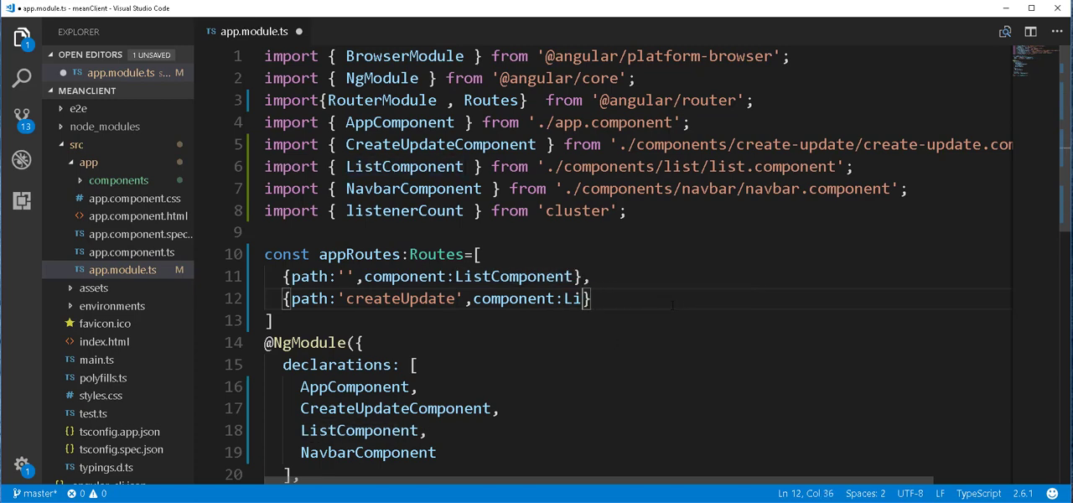
{"action": "type", "text": "create"}
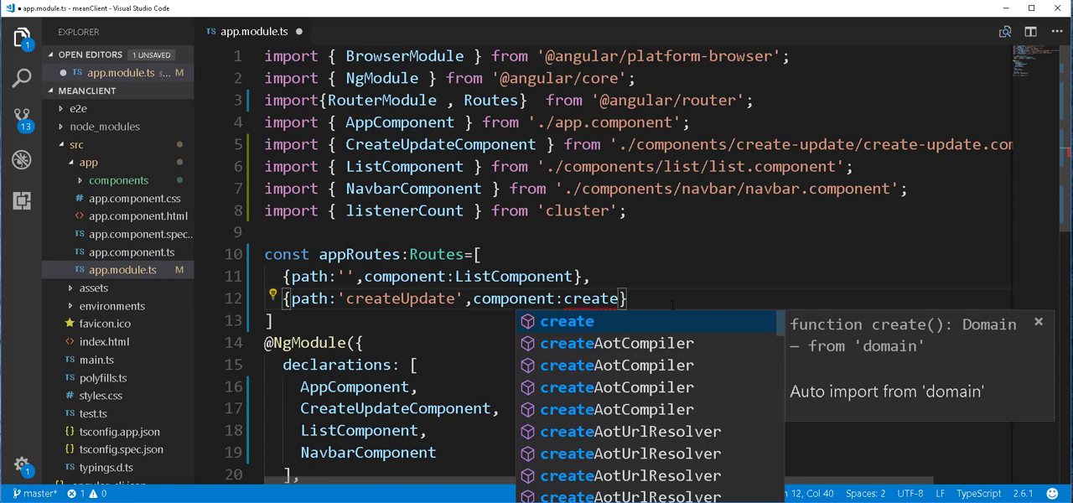
{"action": "type", "text": "UpdateComponent"}
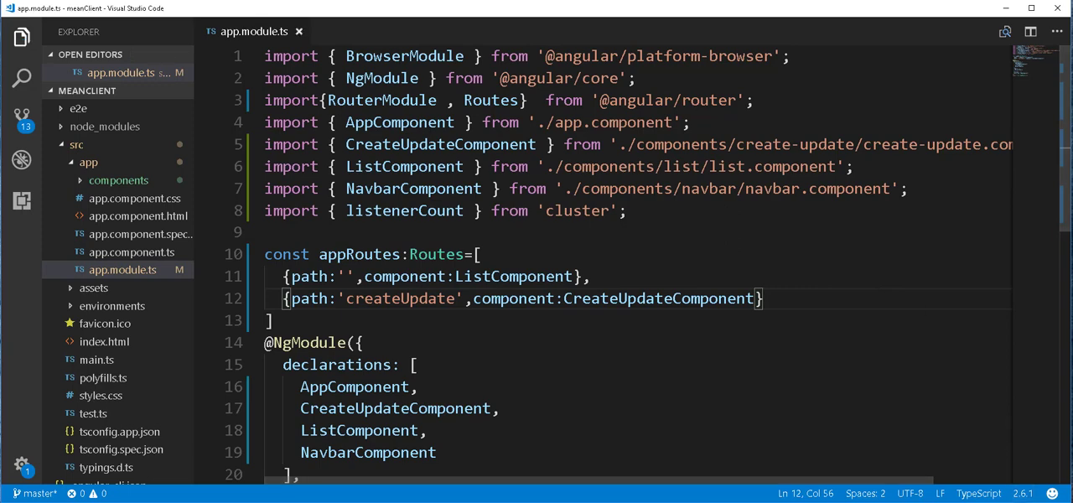
{"action": "scroll", "scroll_direction": "down", "scroll_amount": 3}
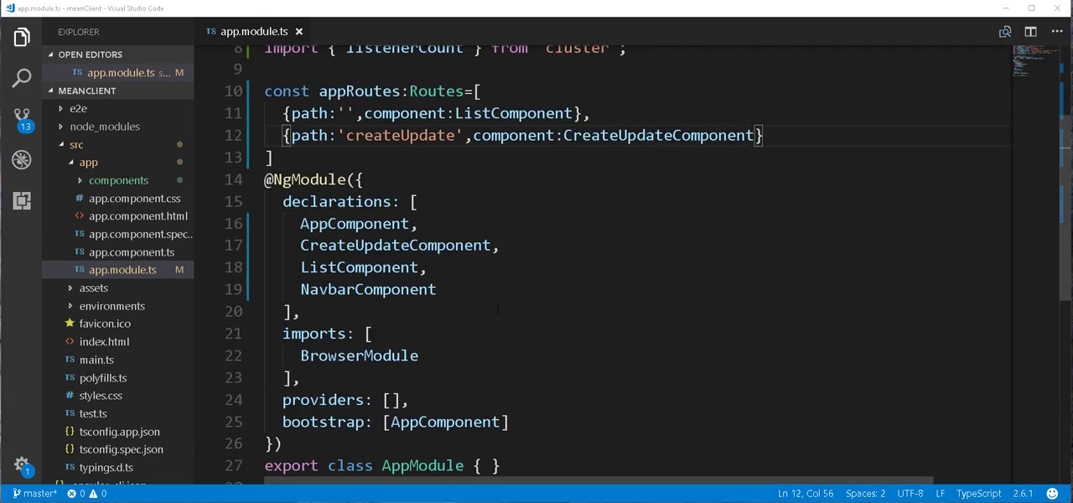
Add RouterModule.forRoot(appRoutes) after BrowserModule in the module's imports array.
{"action": "double_click", "coordinate": [358, 355]}
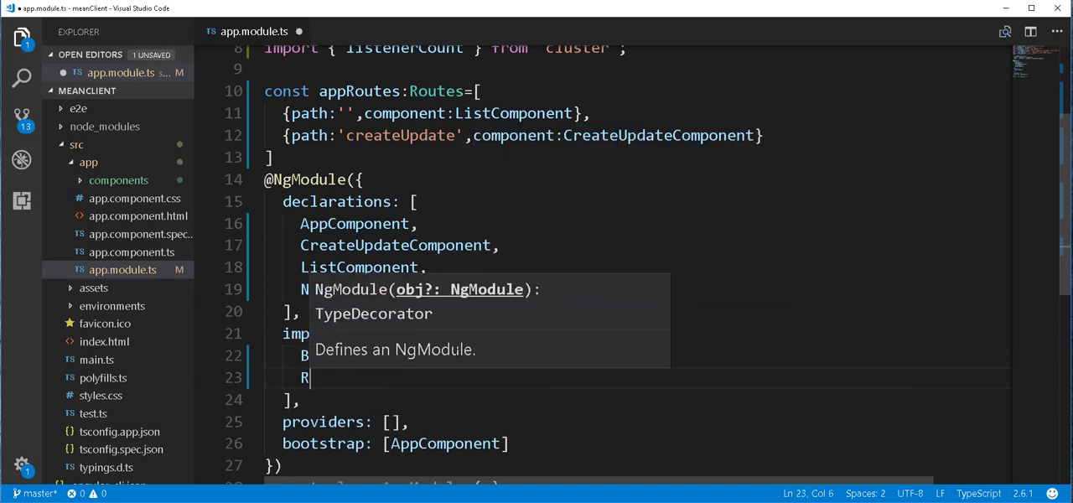
{"action": "type", "text": "RouterModule.forRoot"}
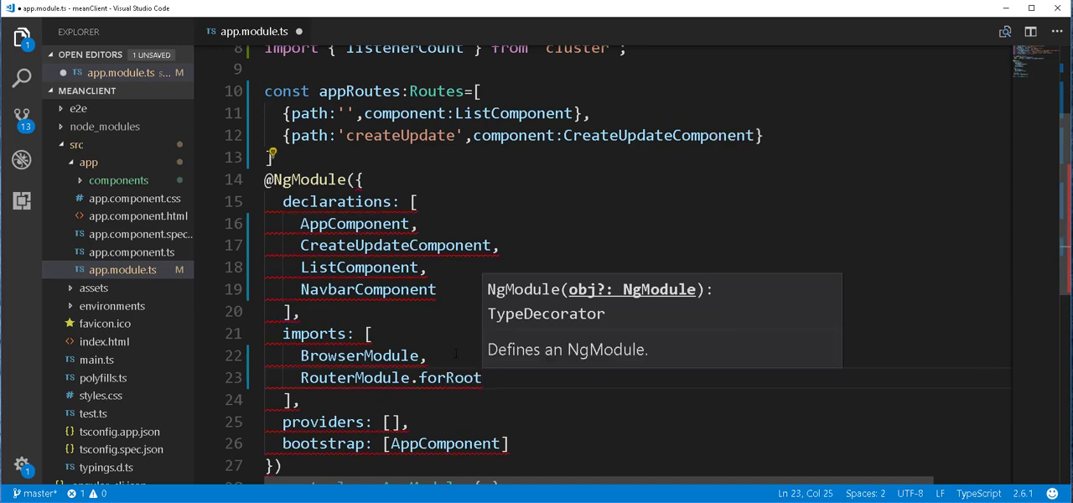
{"action": "type", "text": "()"}
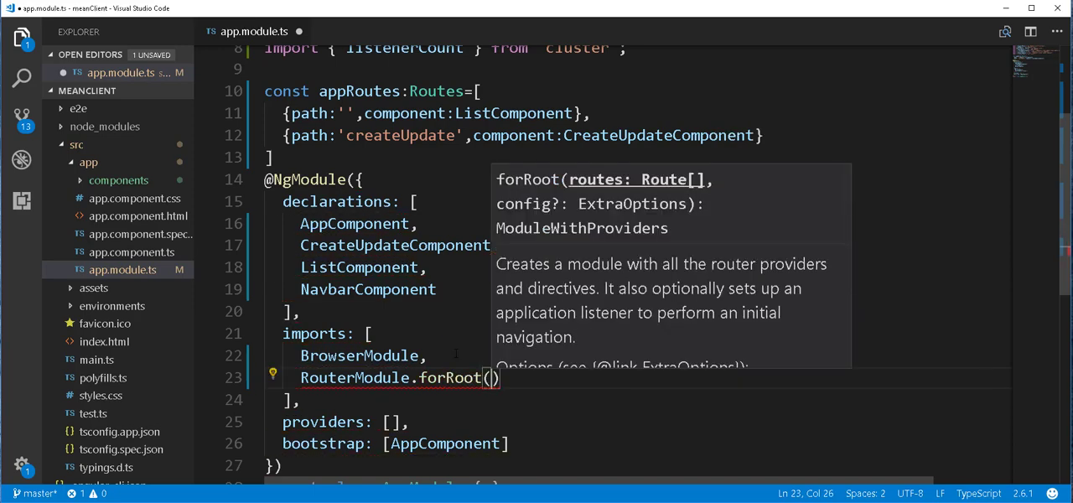
{"action": "type", "text": "app"}
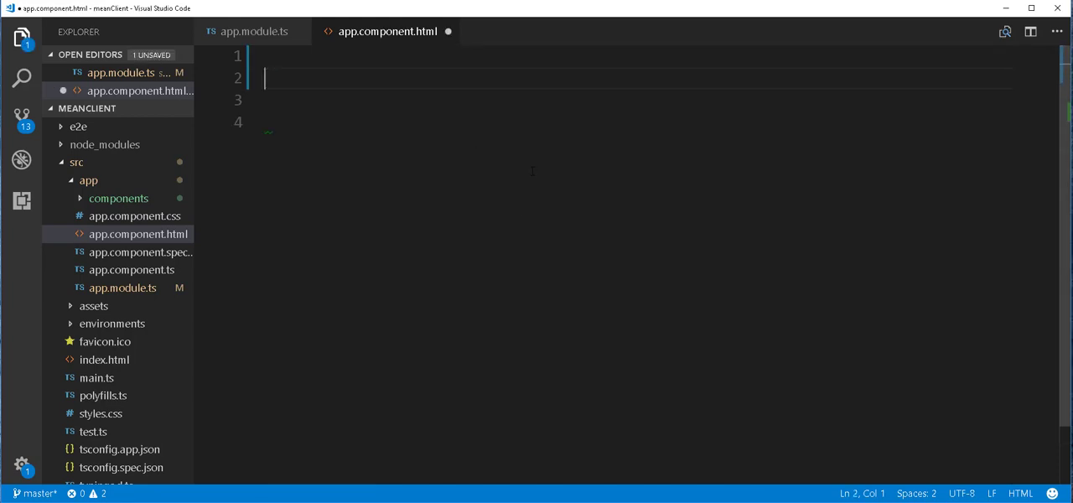
Write a container div wrapping <router-outlet> in app.component.html.
{"action": "type", "text": "div class=\"container\">"}
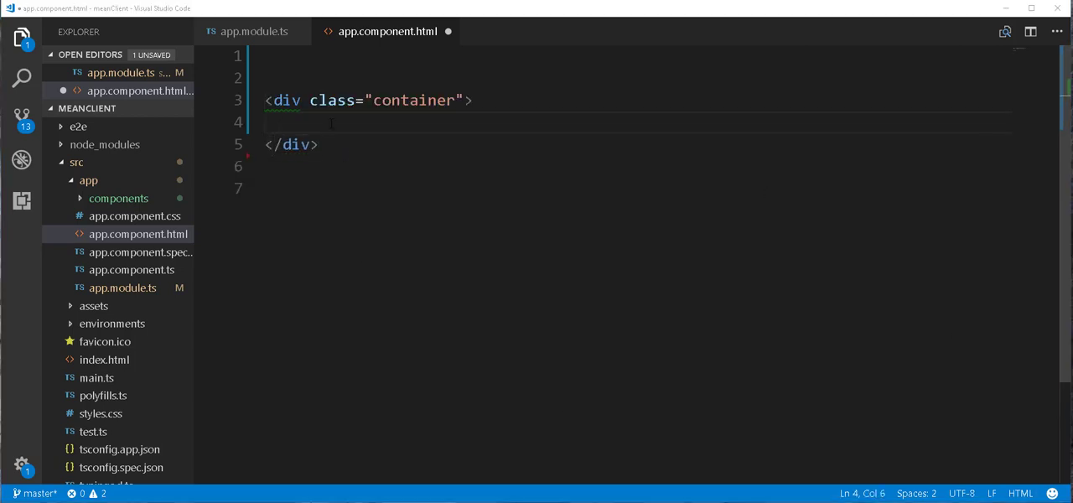
{"action": "type", "text": "<"}
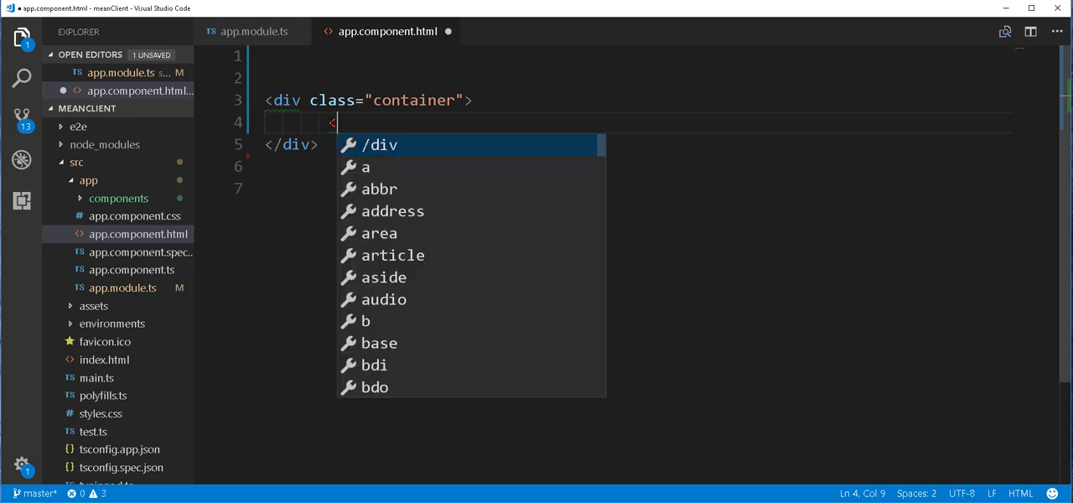
{"action": "type", "text": "router"}
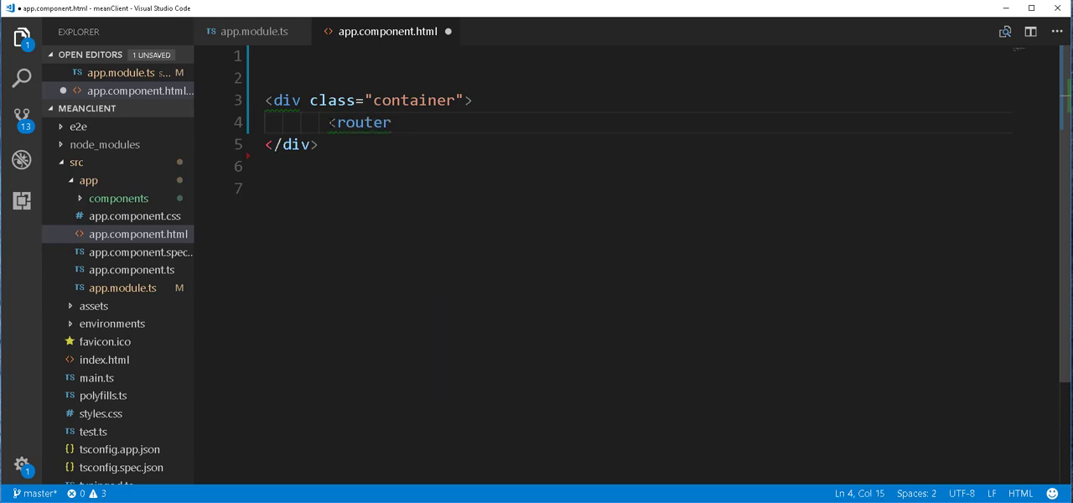
{"action": "type", "text": "-outlet></router-outlet>"}
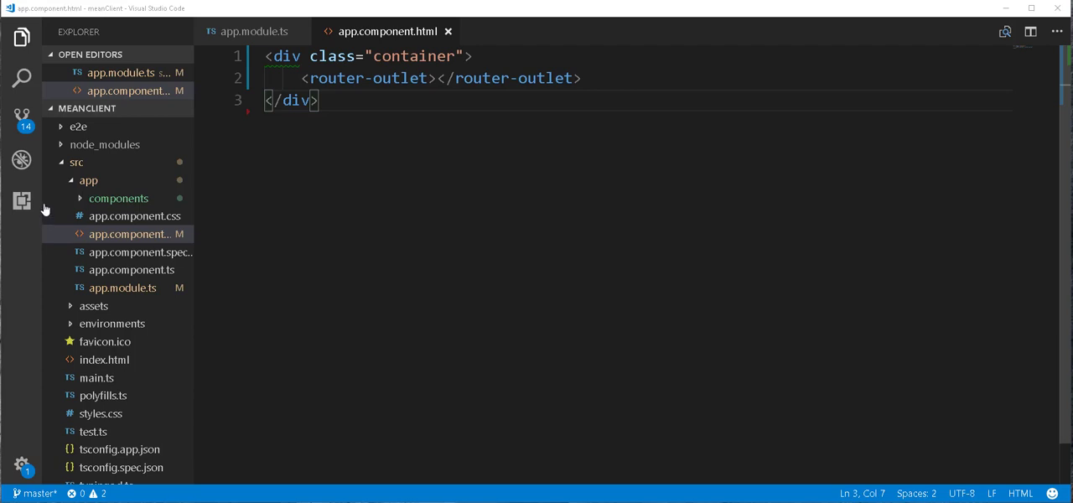
Expand the components, create-update and list folders and open navbar.component.ts.
{"action": "left_click", "coordinate": [117, 198]}
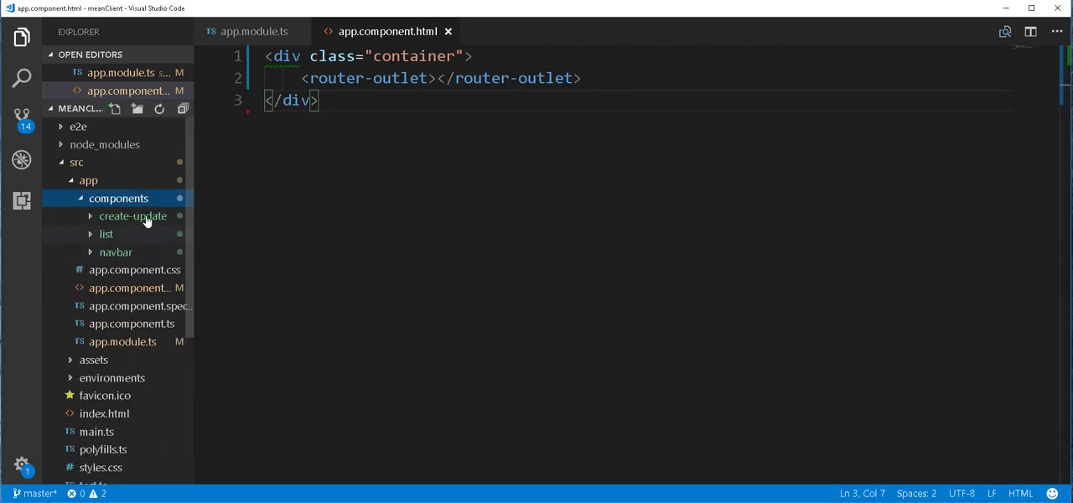
{"action": "mouse_move", "coordinate": [114, 252]}
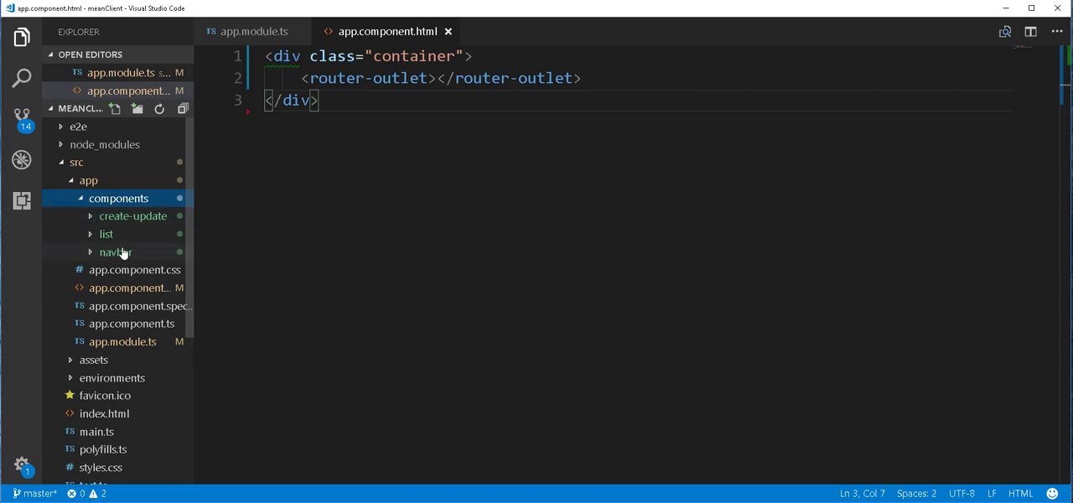
{"action": "left_click", "coordinate": [133, 214]}
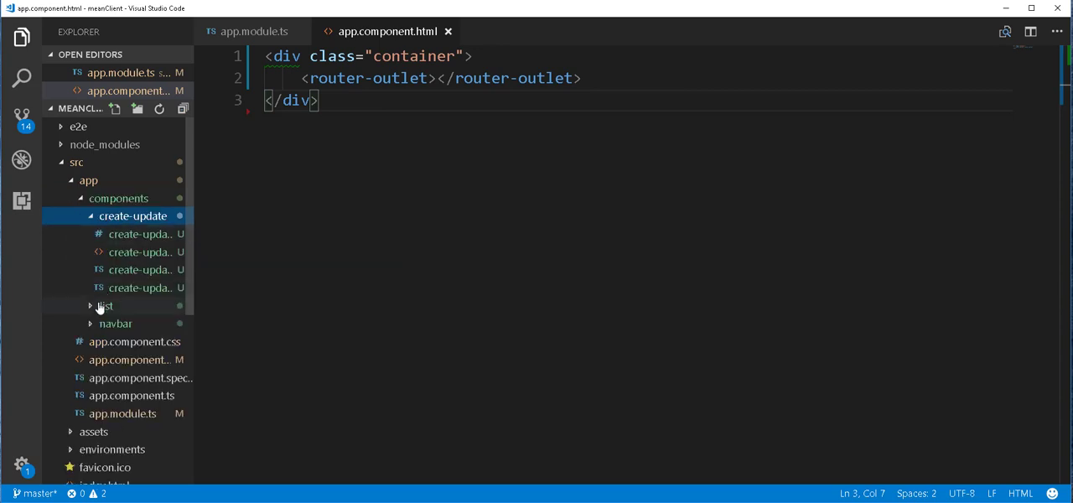
{"action": "left_click", "coordinate": [104, 306]}
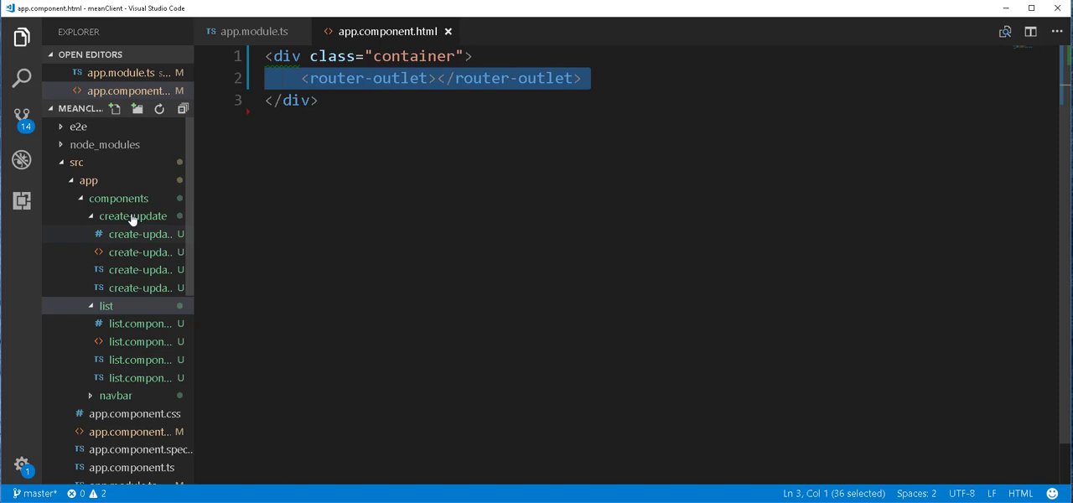
{"action": "mouse_move", "coordinate": [156, 228]}
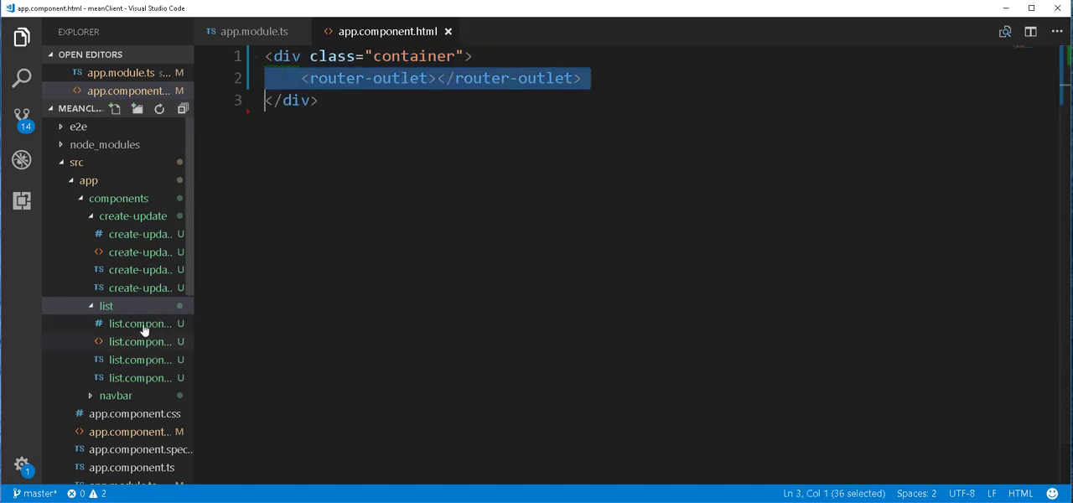
{"action": "mouse_move", "coordinate": [165, 351]}
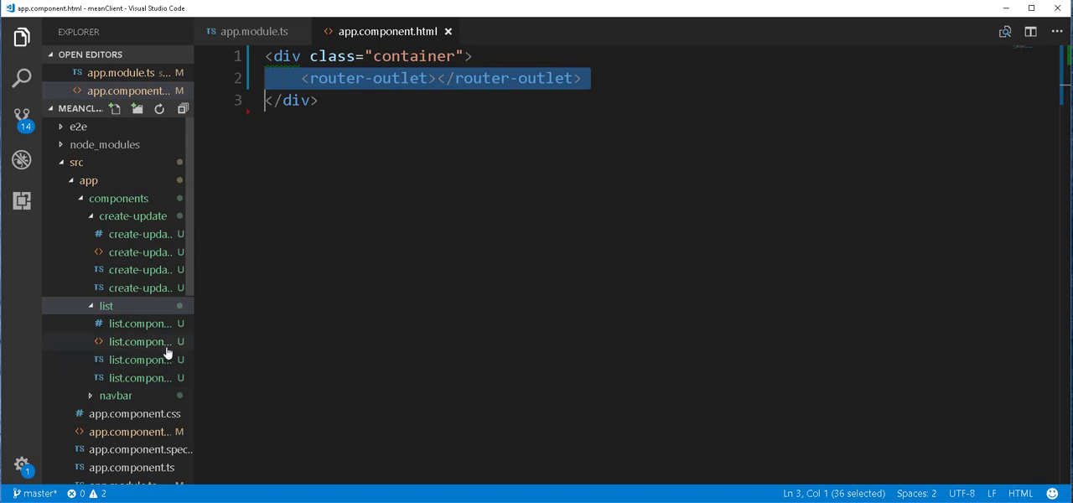
{"action": "mouse_move", "coordinate": [167, 349]}
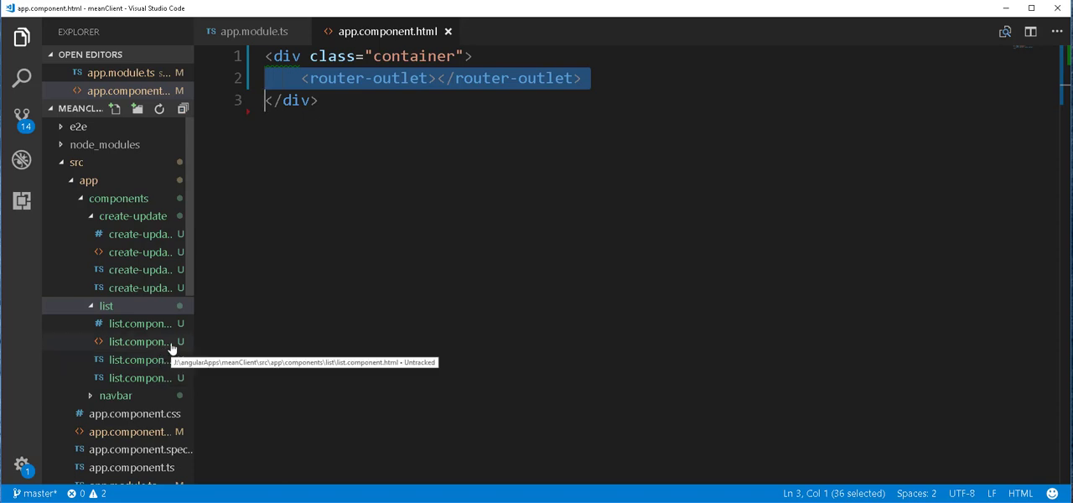
{"action": "left_click", "coordinate": [490, 79]}
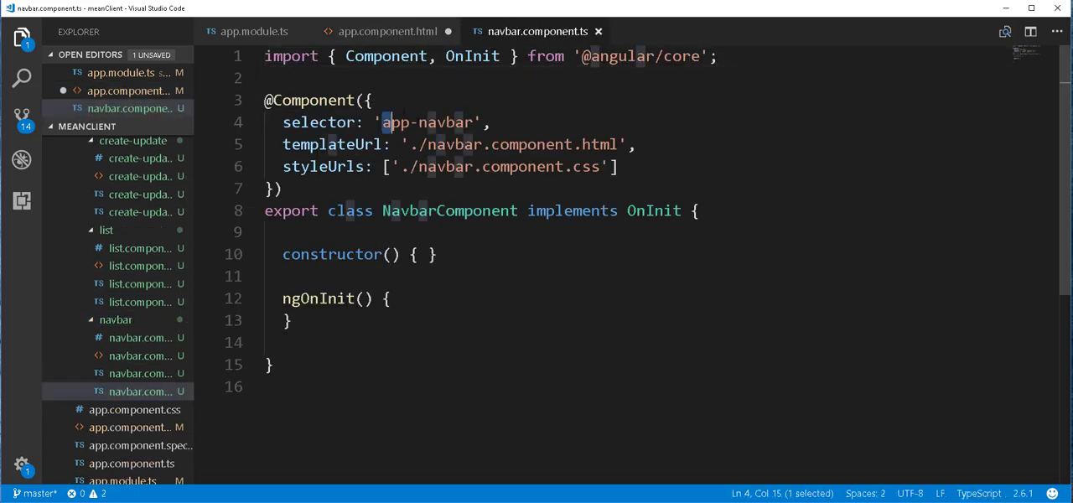
Copy the app-navbar selector and start its tag at the top of app.component.html.
{"action": "double_click", "coordinate": [428, 122]}
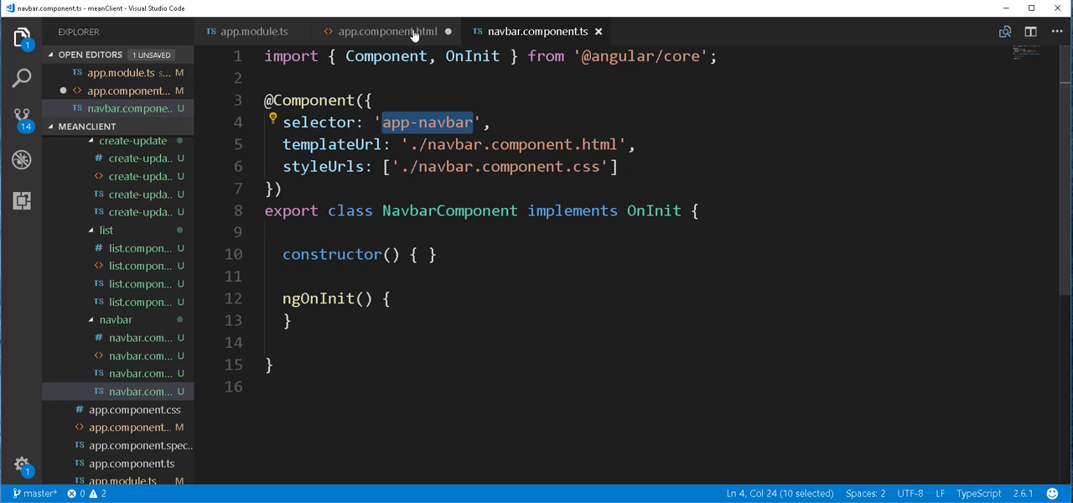
{"action": "left_click", "coordinate": [398, 30]}
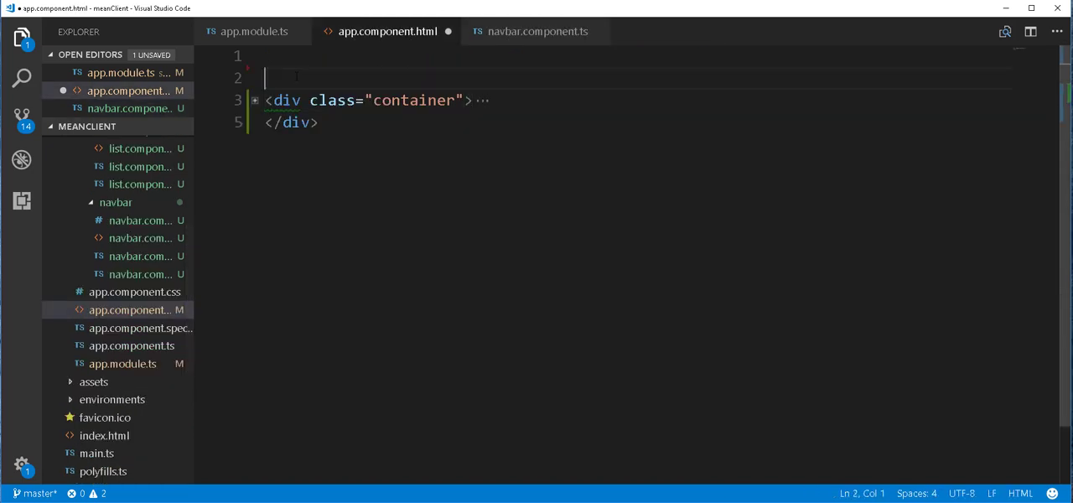
{"action": "type", "text": "<"}
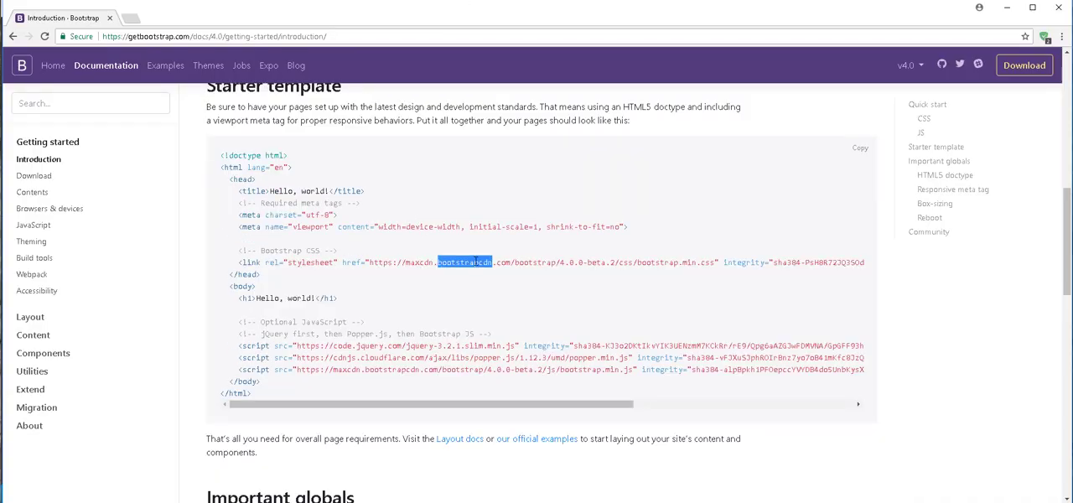
Copy the Bootstrap CDN stylesheet <link> line from the Starter template page.
{"action": "right_click", "coordinate": [486, 262]}
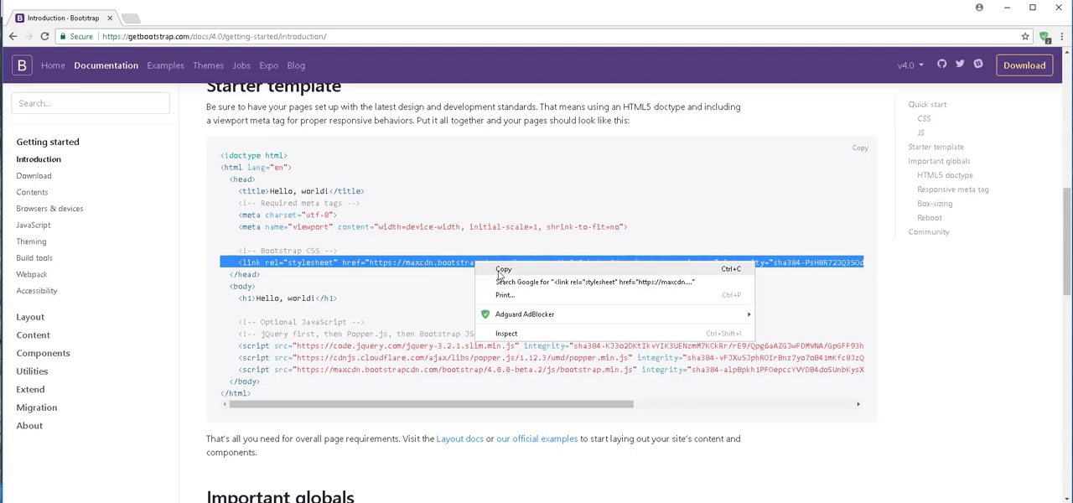
{"action": "left_click", "coordinate": [503, 268]}
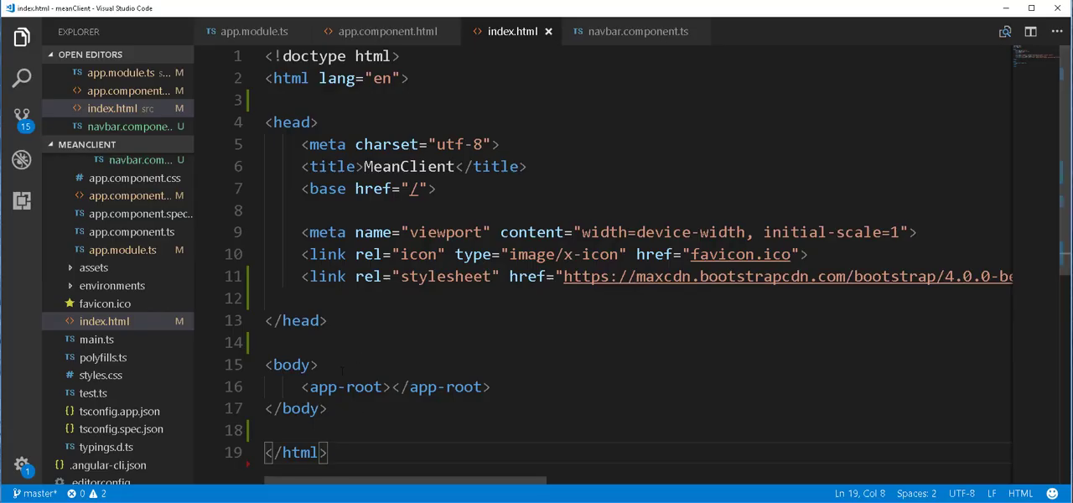
Paste the Bootstrap script tags into index.html and close the file.
{"action": "key", "text": "Enter"}
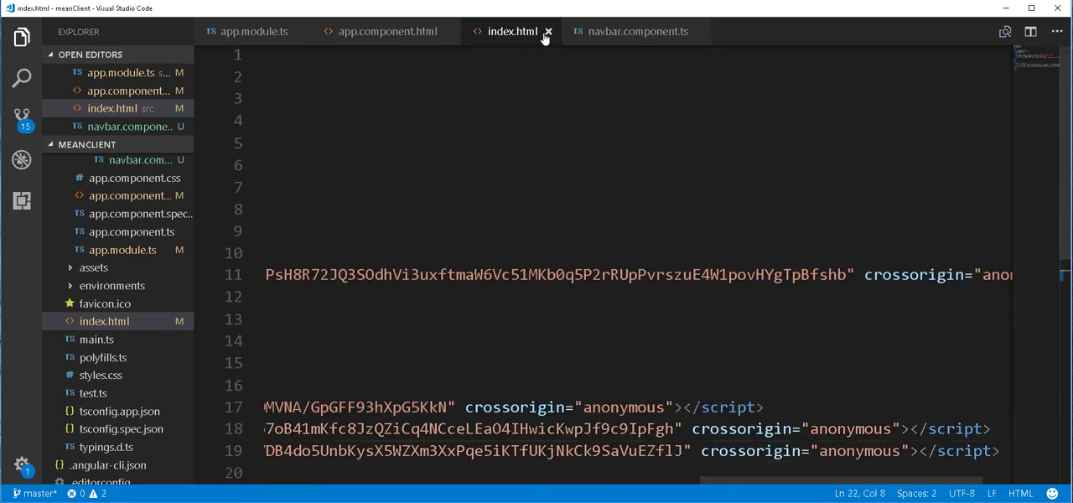
{"action": "left_click", "coordinate": [548, 30]}
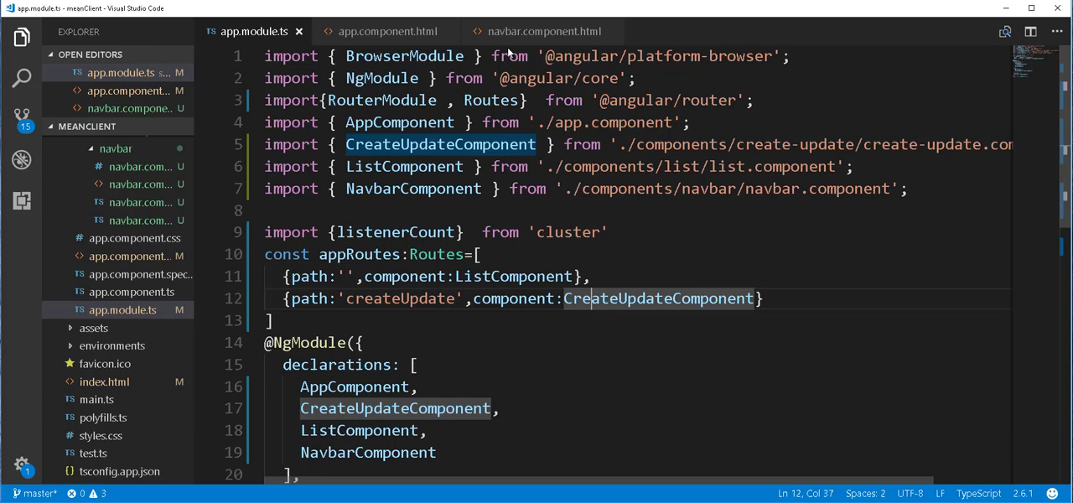
Replace navbar.component.html with the Bootstrap navbar markup and remove its search form.
{"action": "left_click", "coordinate": [545, 30]}
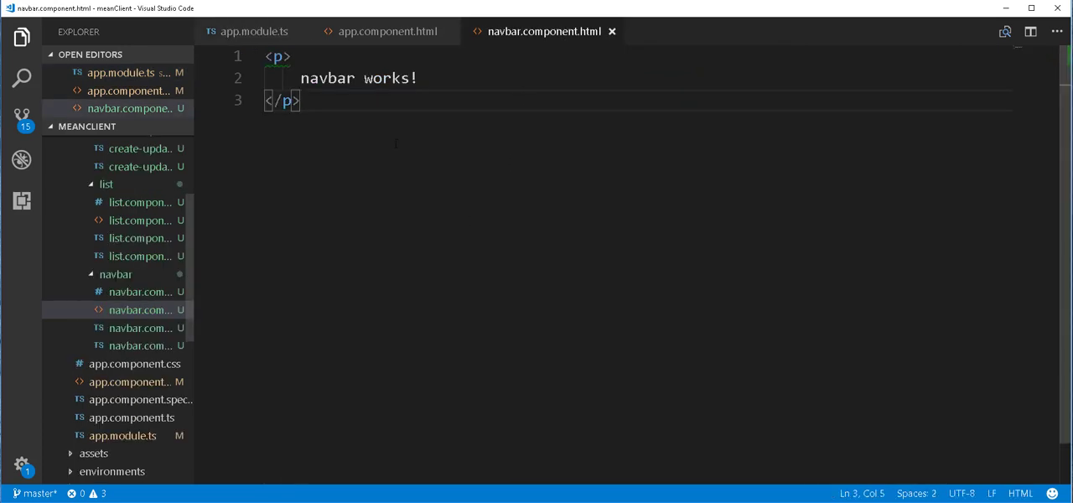
{"action": "key", "text": "ctrl+a"}
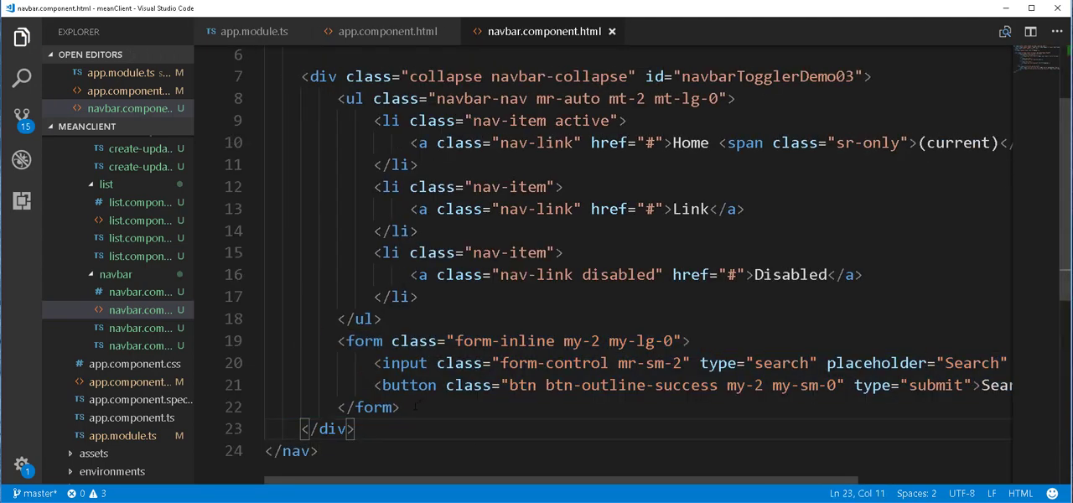
{"action": "left_click_drag", "start_coordinate": [337, 341], "coordinate": [401, 405]}
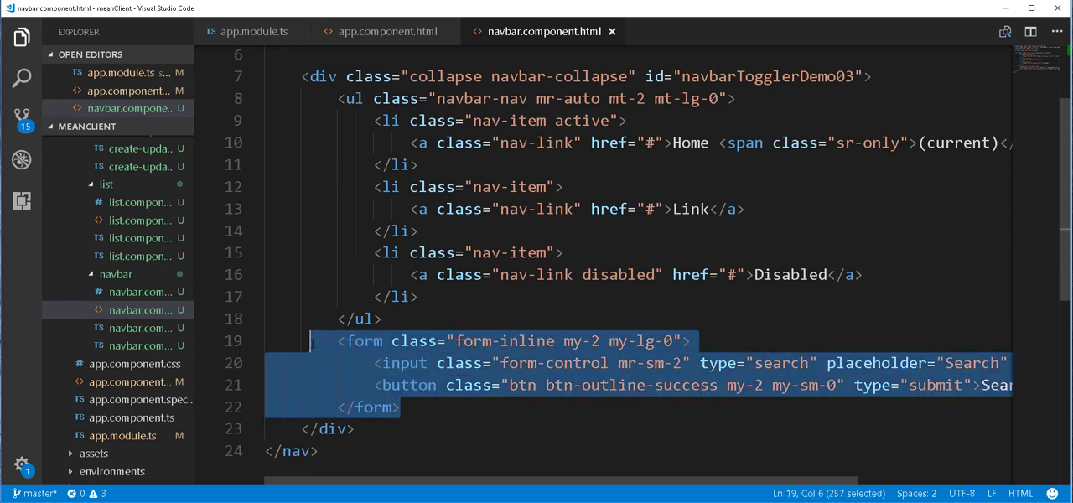
{"action": "key", "text": "Delete"}
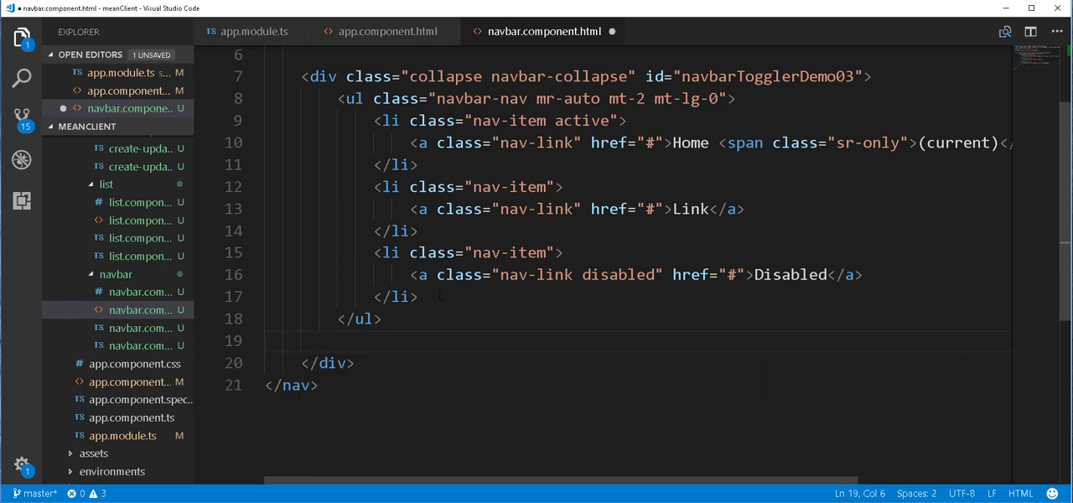
Remove the Disabled item, change navbar-light to navbar-dark, and save the template.
{"action": "left_click_drag", "start_coordinate": [376, 252], "coordinate": [420, 297]}
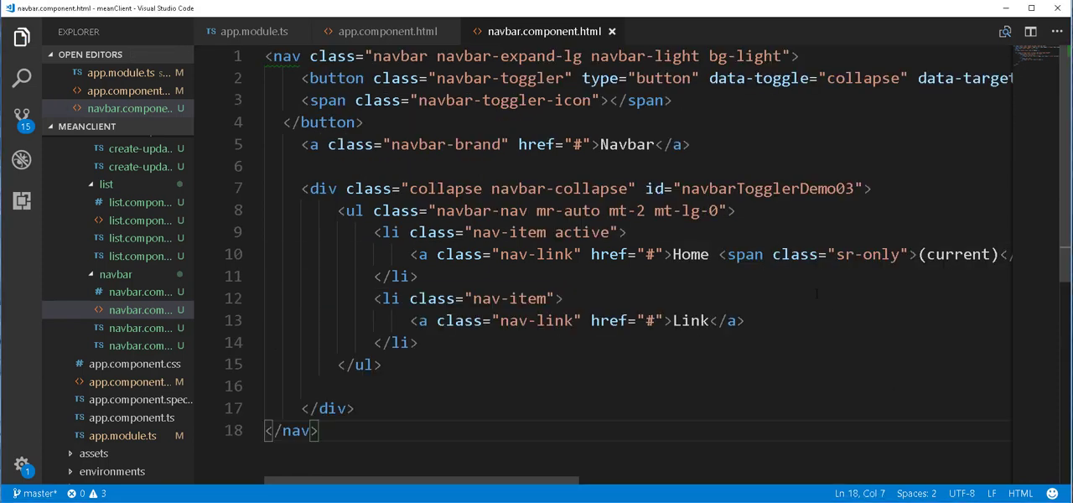
{"action": "left_click", "coordinate": [701, 57]}
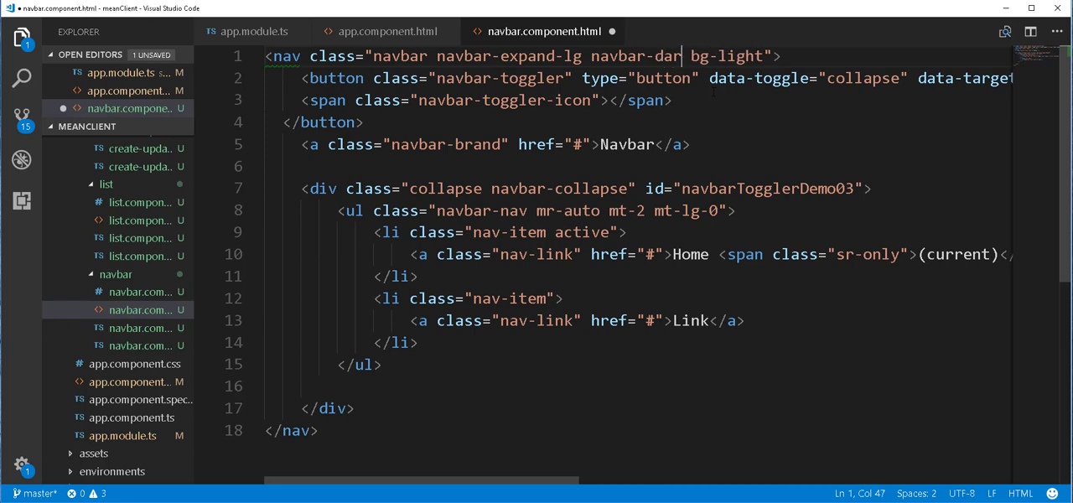
{"action": "type", "text": "k"}
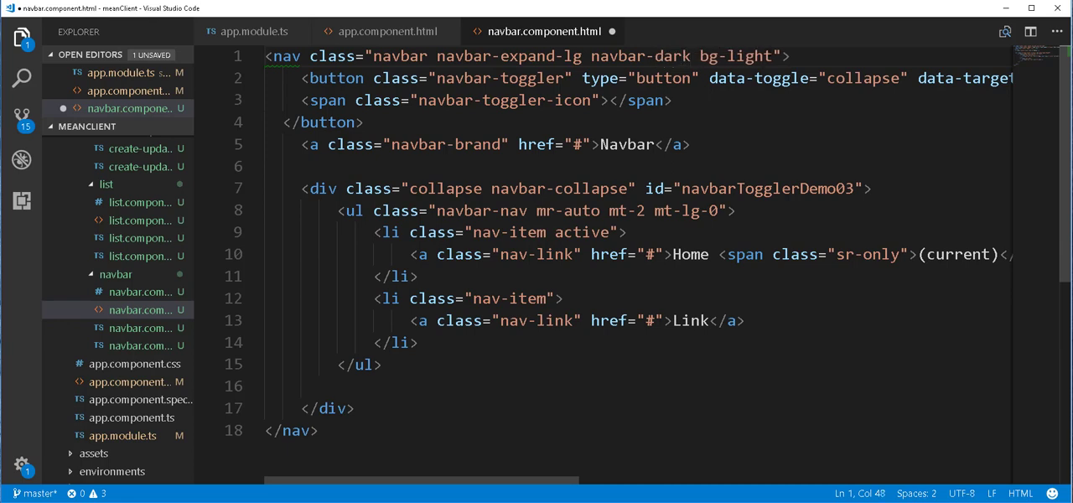
{"action": "key", "text": "BackSpace"}
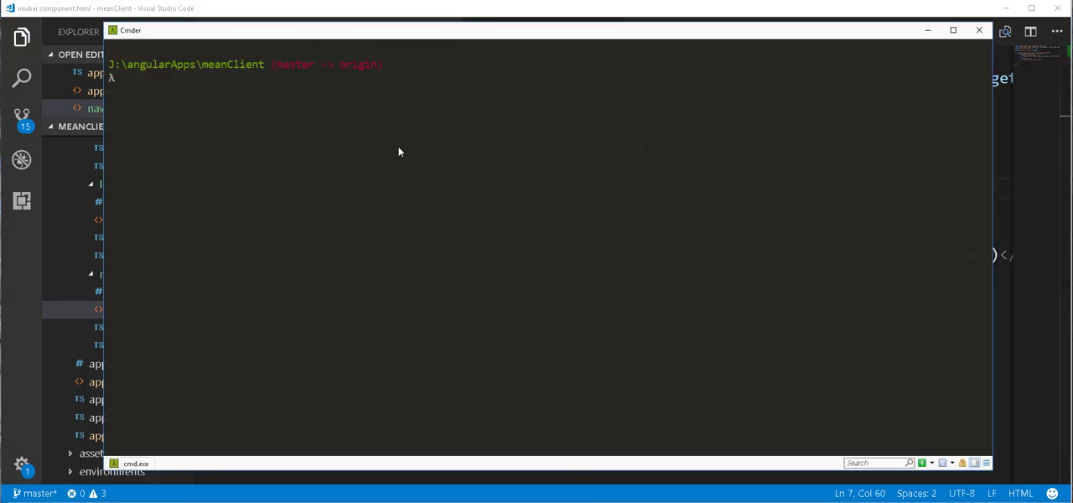
Run ng serve --open in the meanClient folder to start the dev server.
{"action": "type", "text": "ng ser"}
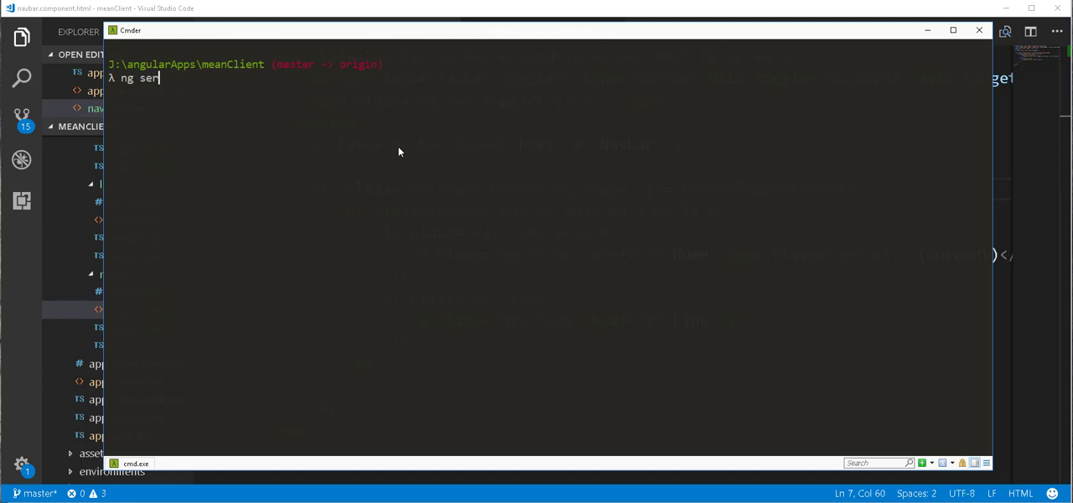
{"action": "type", "text": "ve -"}
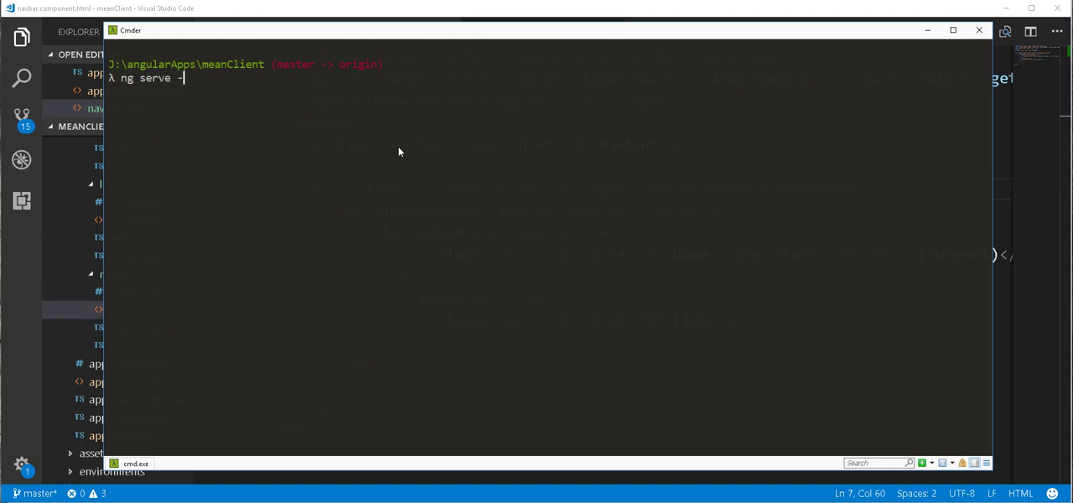
{"action": "type", "text": "-open"}
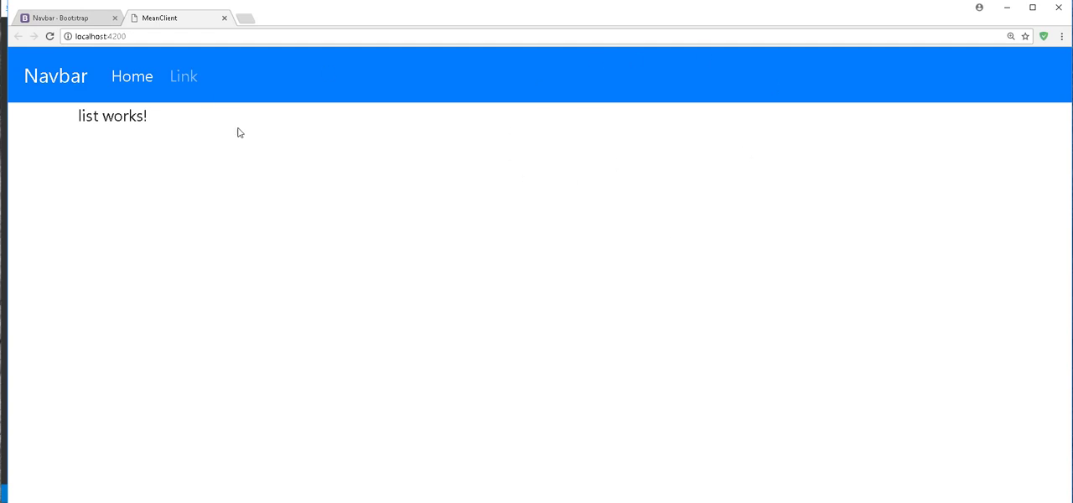
{"action": "mouse_move", "coordinate": [134, 124]}
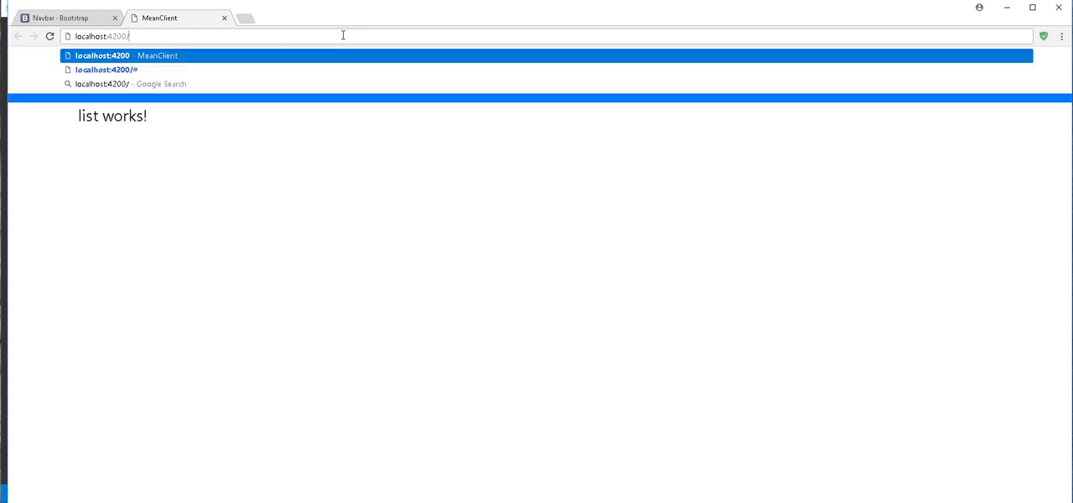
Navigate to localhost:4200/createUpdate to show 'create-update works!' under the navbar.
{"action": "type", "text": "createUpdate"}
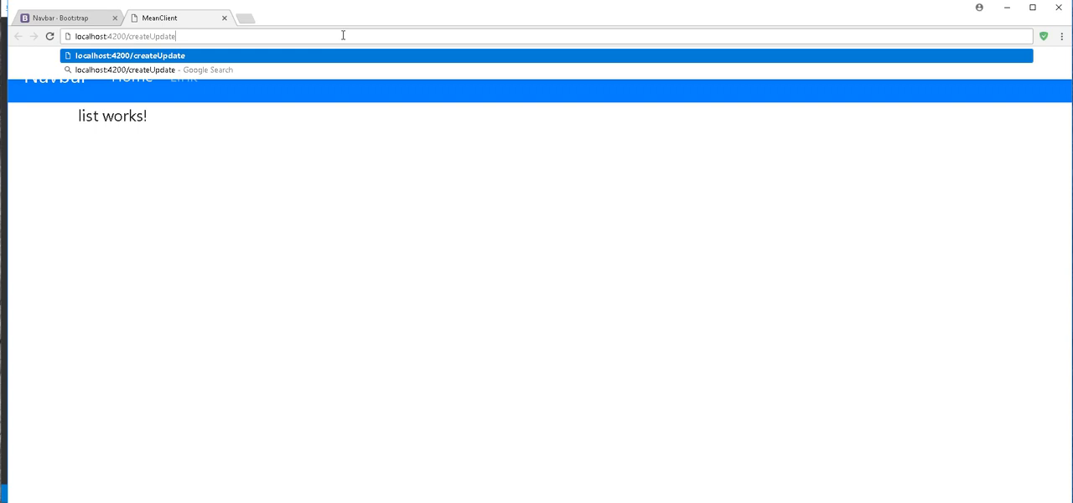
{"action": "key", "text": "Enter"}
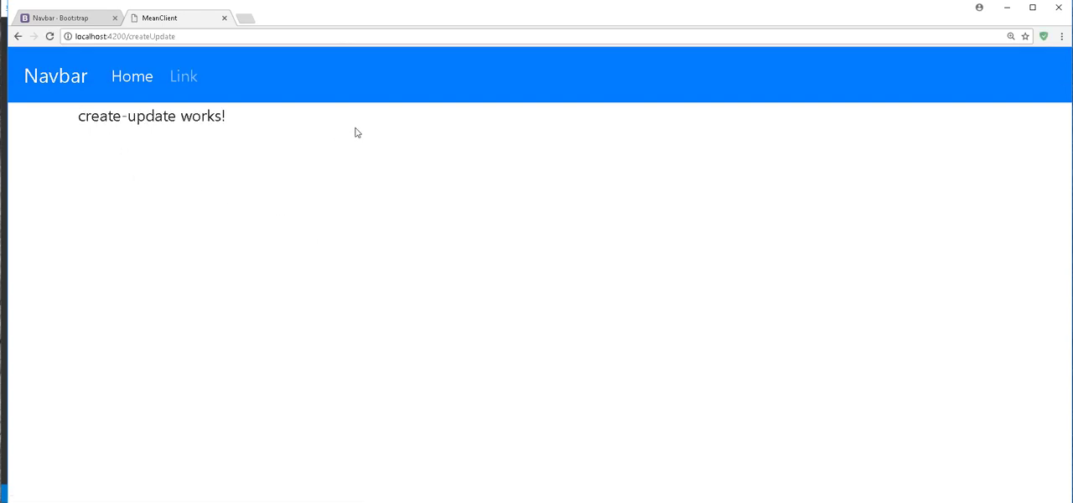